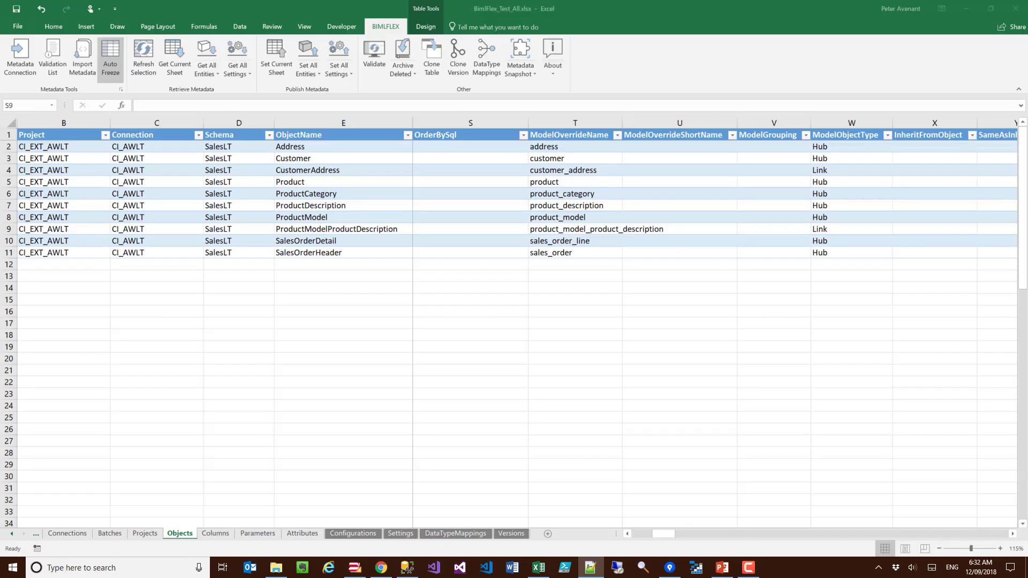
{"action": "mouse_move", "coordinate": [292, 399]}
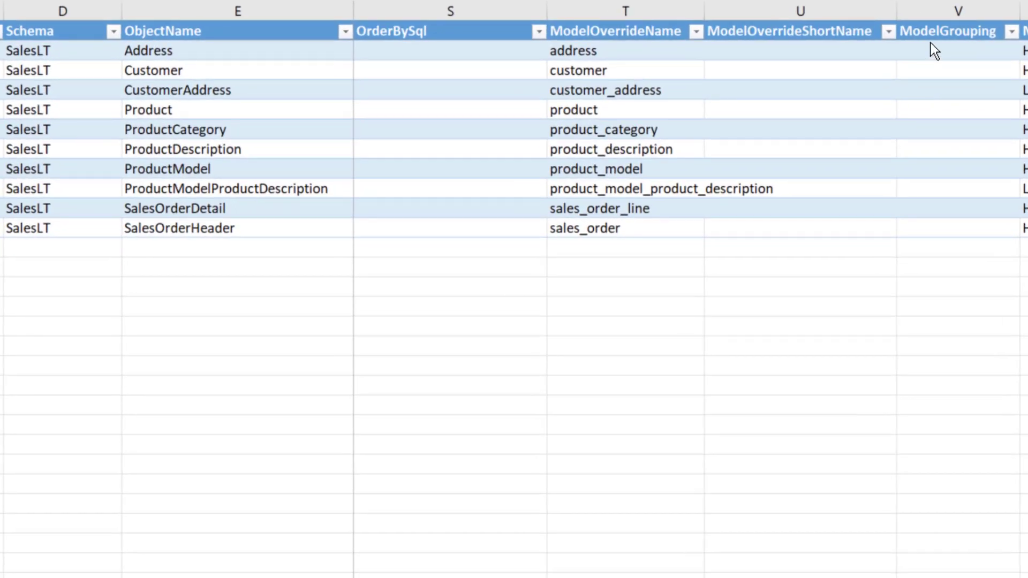
Fill the ModelGrouping column with Customer, Product and Sales for the SalesLT tables.
{"action": "left_click", "coordinate": [449, 189]}
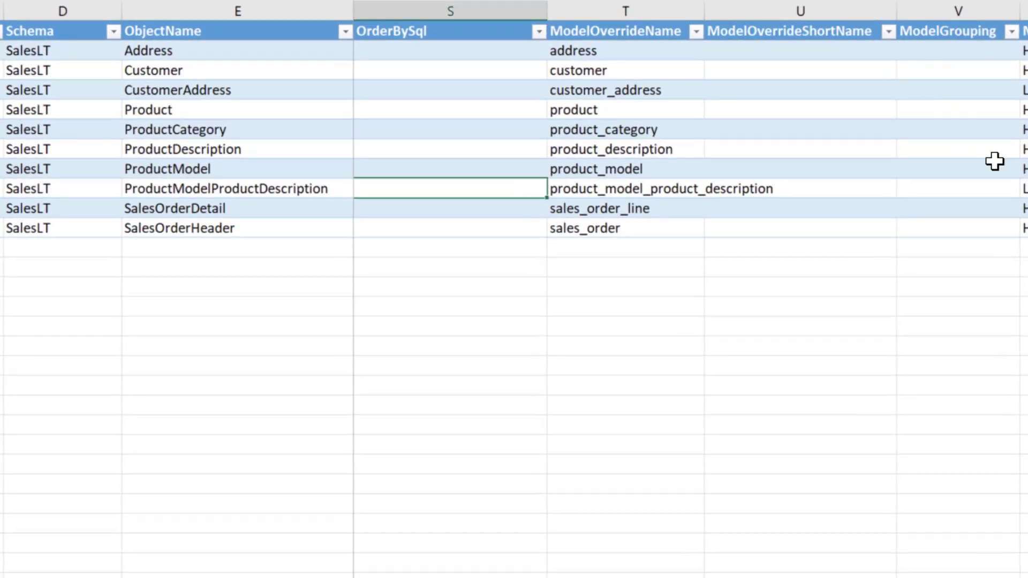
{"action": "mouse_move", "coordinate": [166, 55]}
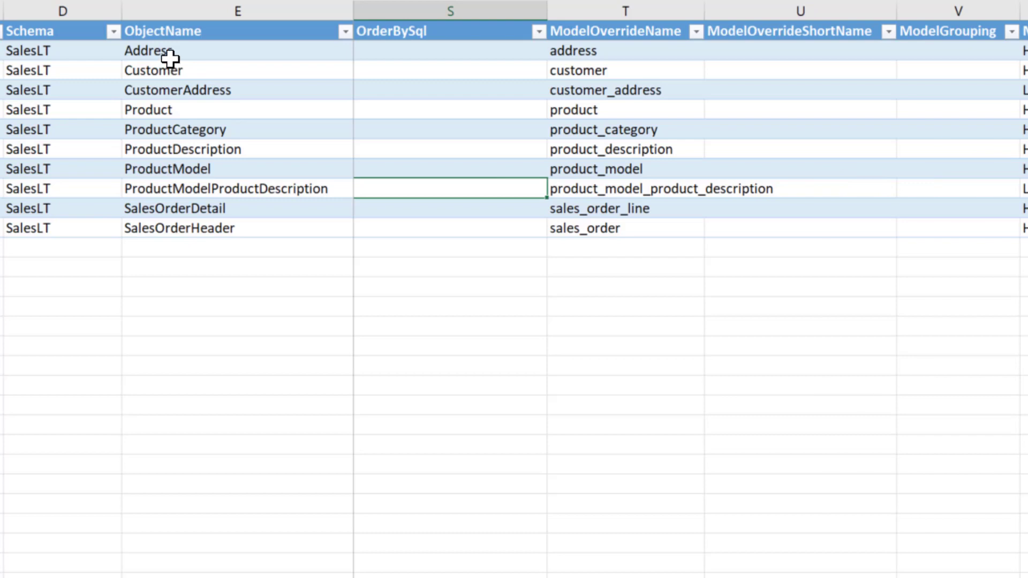
{"action": "mouse_move", "coordinate": [180, 214]}
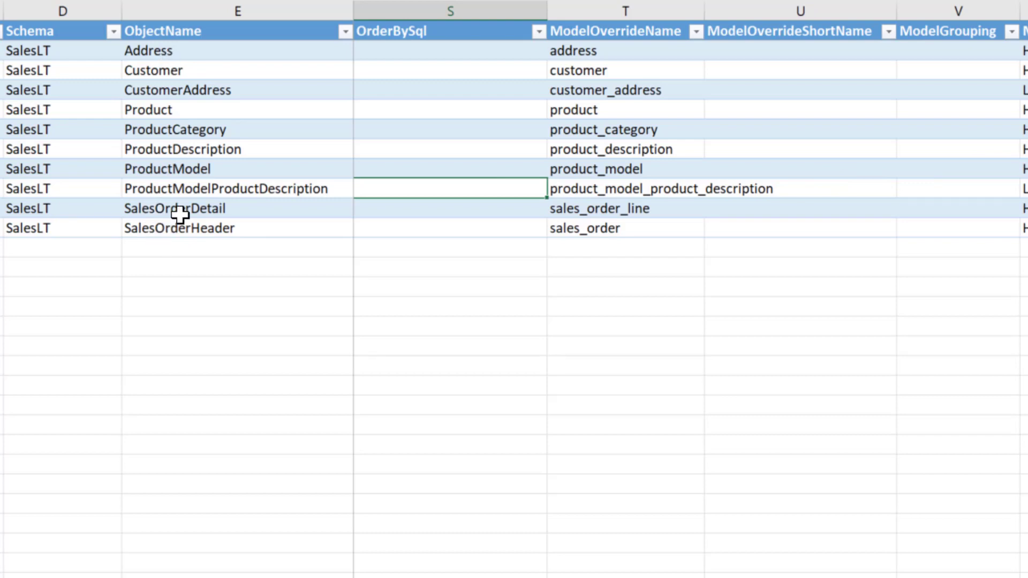
{"action": "mouse_move", "coordinate": [948, 51]}
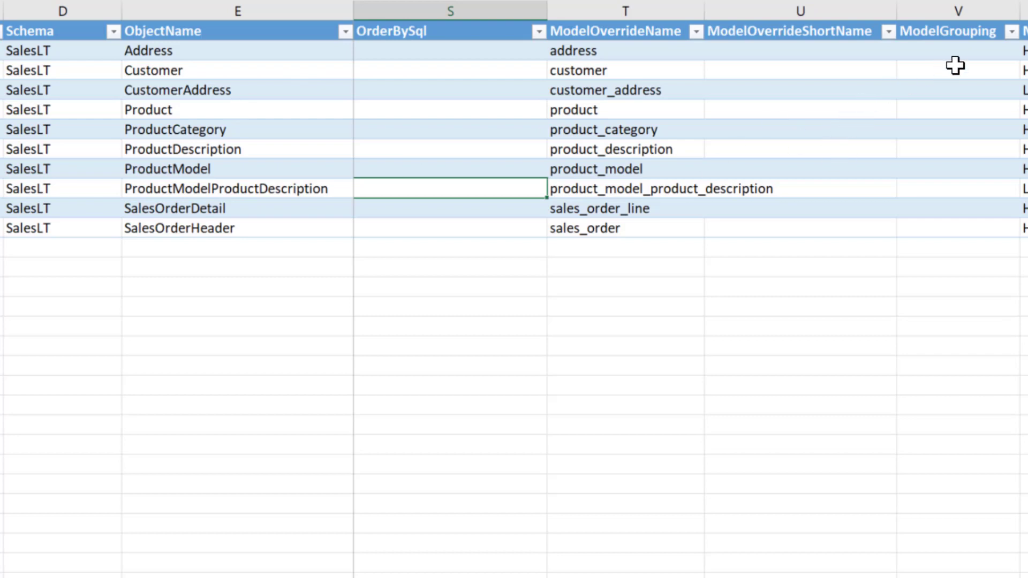
{"action": "mouse_move", "coordinate": [854, 201]}
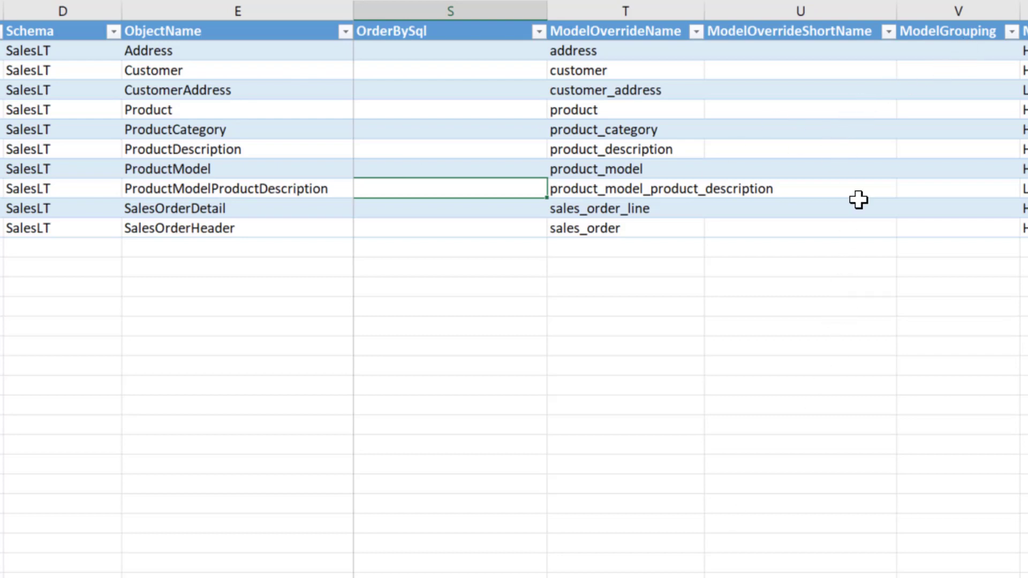
{"action": "left_click", "coordinate": [944, 56]}
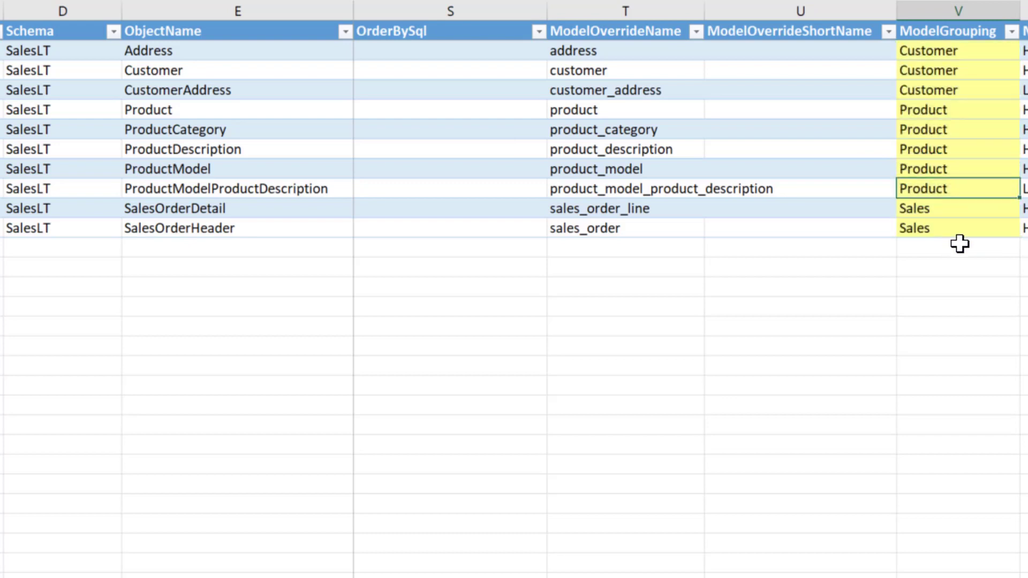
{"action": "mouse_move", "coordinate": [563, 106]}
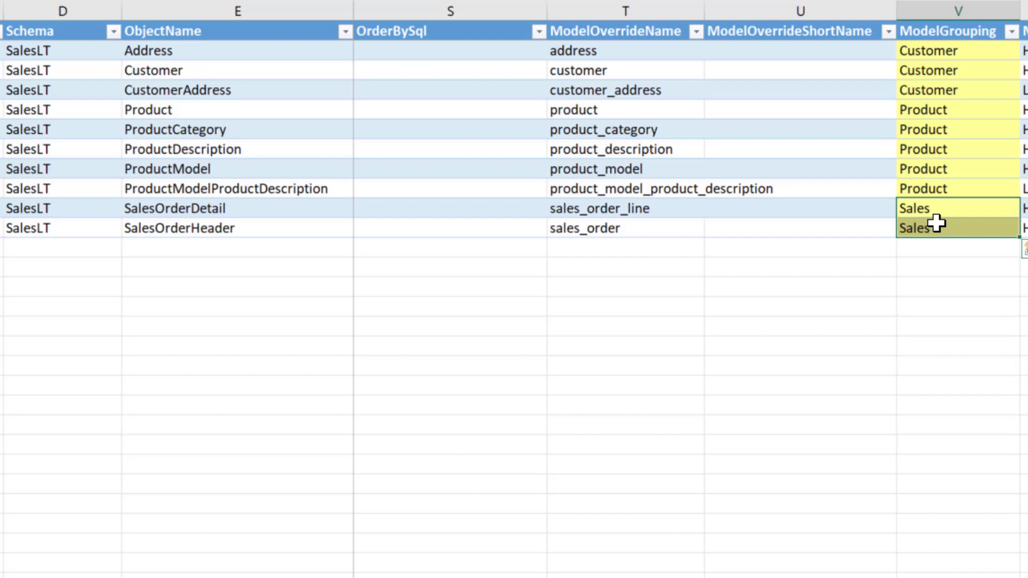
{"action": "mouse_move", "coordinate": [936, 227]}
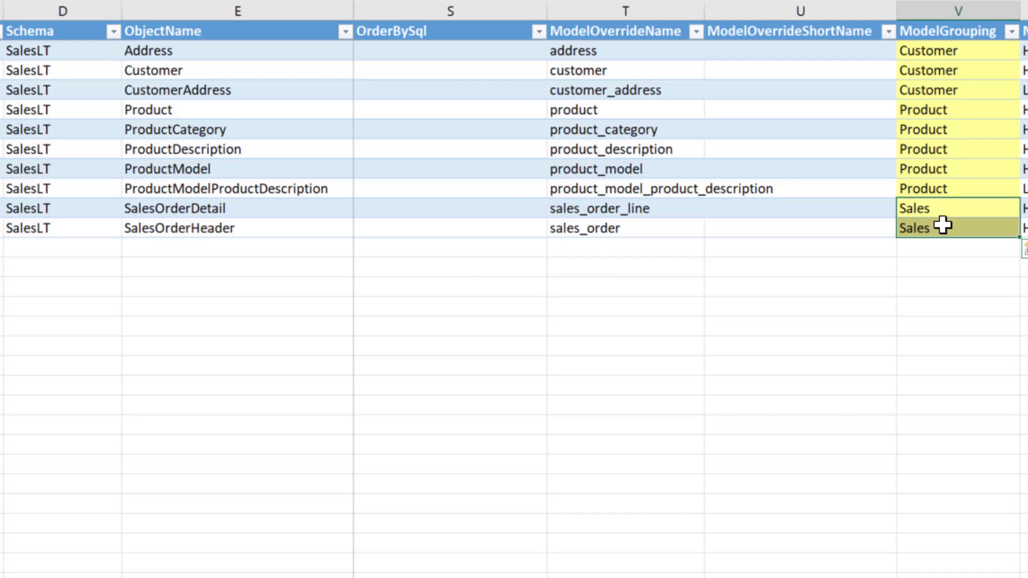
{"action": "left_click", "coordinate": [957, 227]}
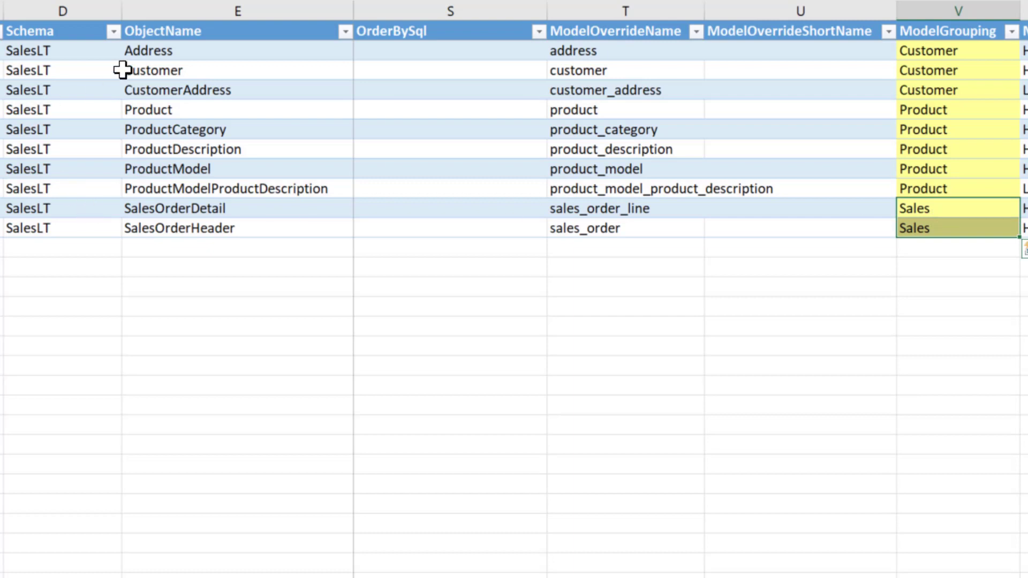
{"action": "mouse_move", "coordinate": [119, 71]}
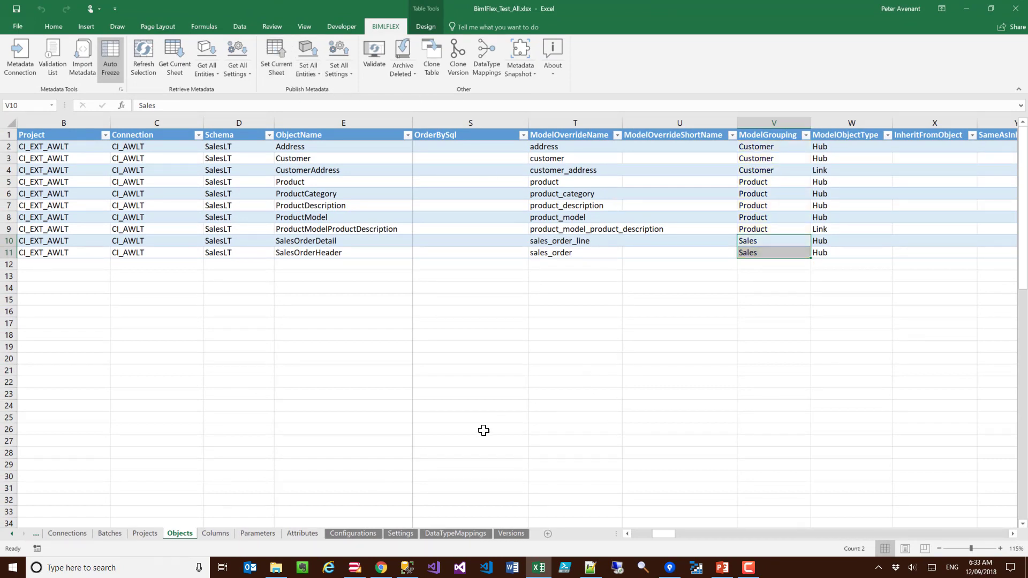
Switch to BimlStudio and launch Publish DV Import from the BimlFlex ribbon.
{"action": "left_click", "coordinate": [354, 567]}
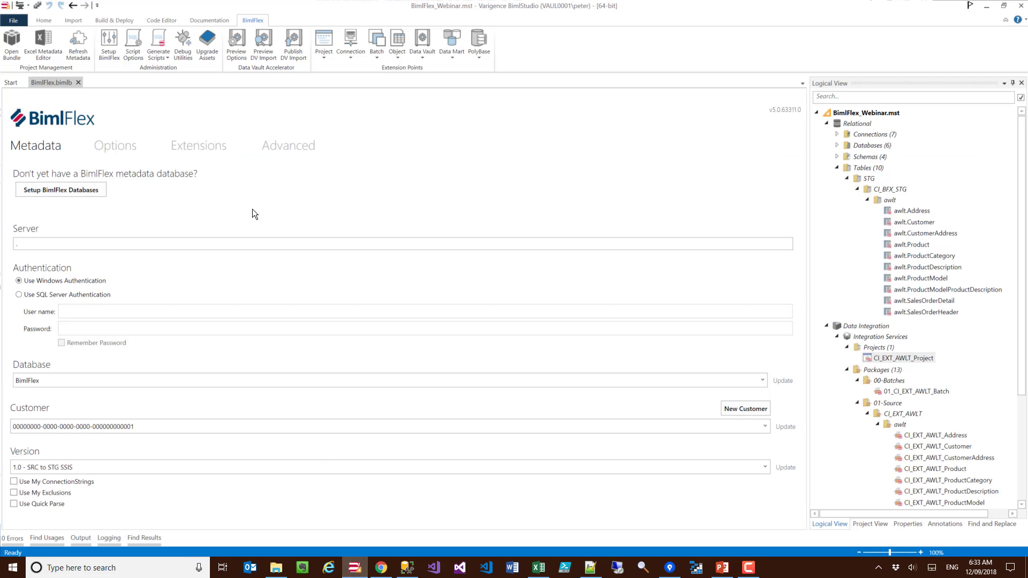
{"action": "left_click", "coordinate": [75, 43]}
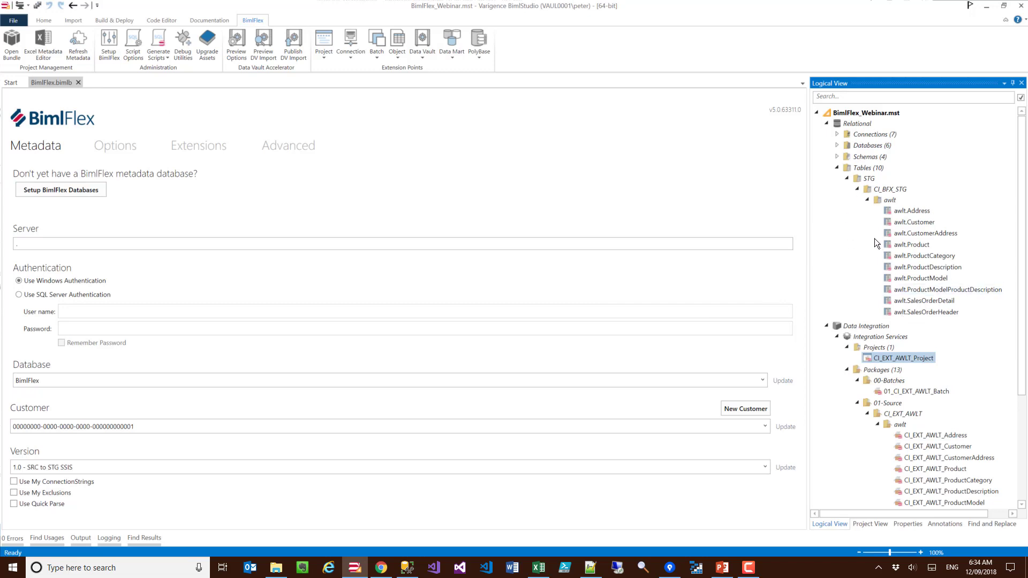
{"action": "mouse_move", "coordinate": [876, 236]}
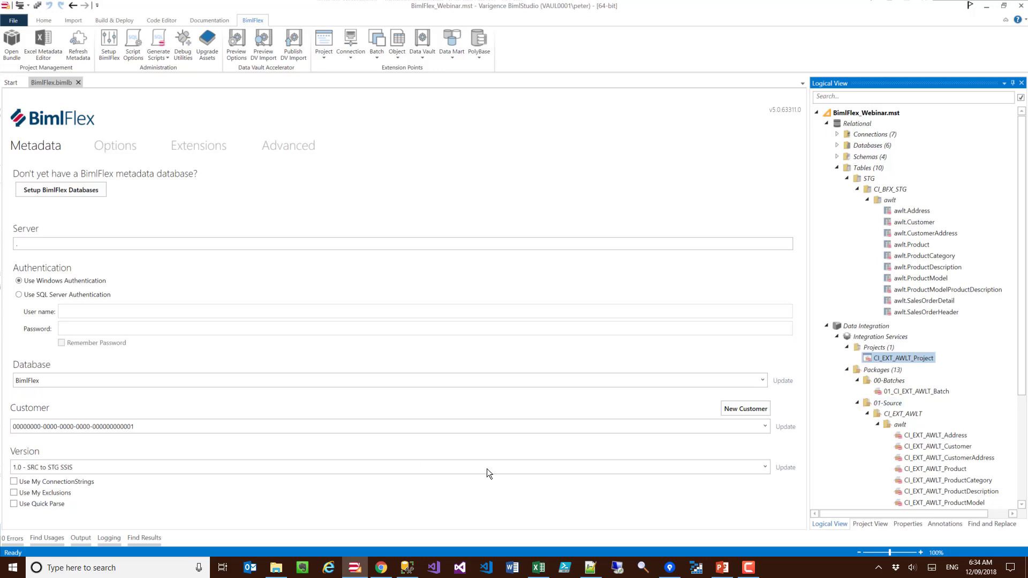
{"action": "left_click", "coordinate": [926, 267]}
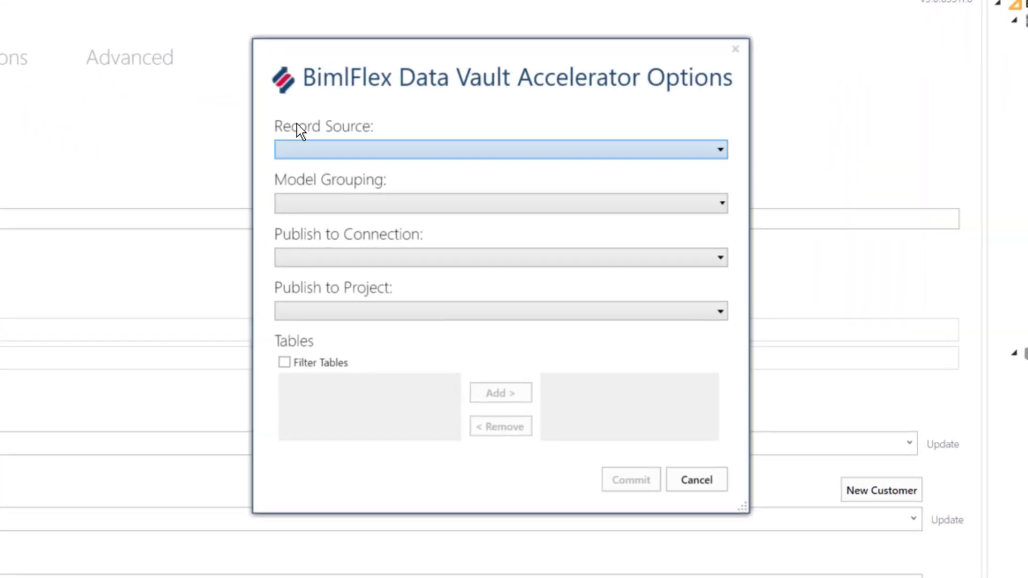
Commit a publish with record source awlt, grouping Sales only, project CI_LOAD_AWLT_RDV.
{"action": "left_click", "coordinate": [717, 150]}
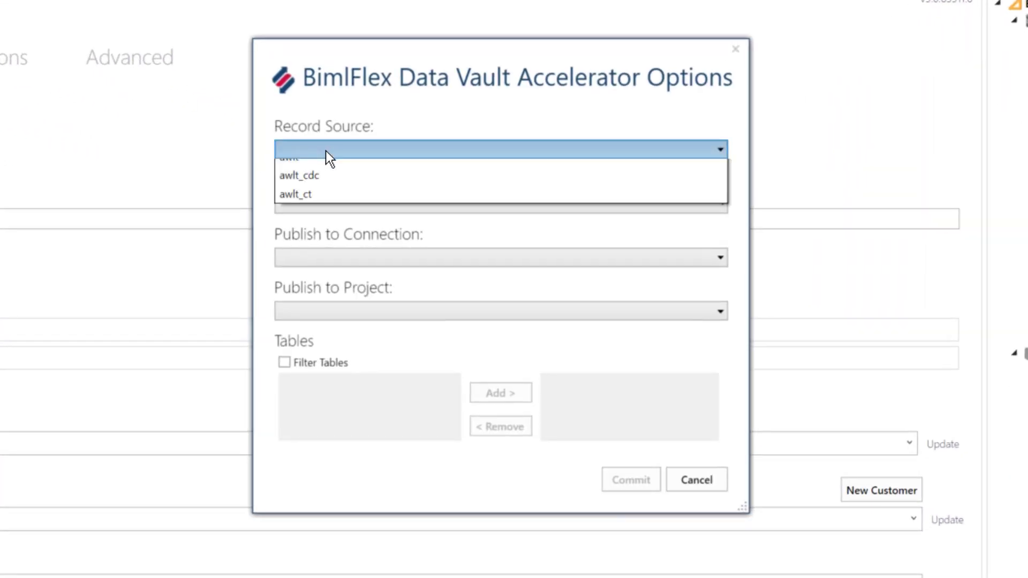
{"action": "left_click", "coordinate": [290, 157]}
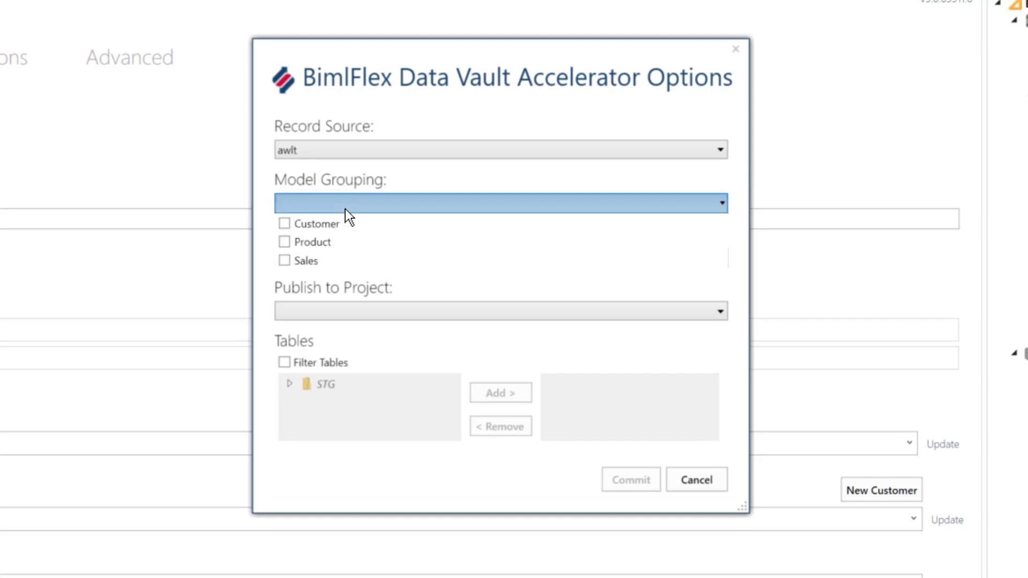
{"action": "left_click", "coordinate": [285, 260]}
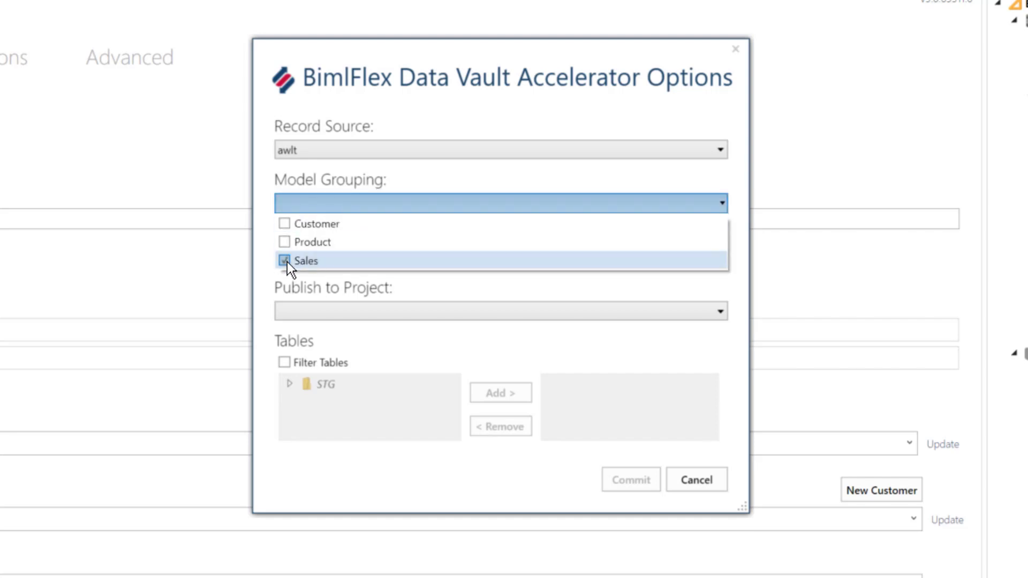
{"action": "left_click", "coordinate": [285, 260]}
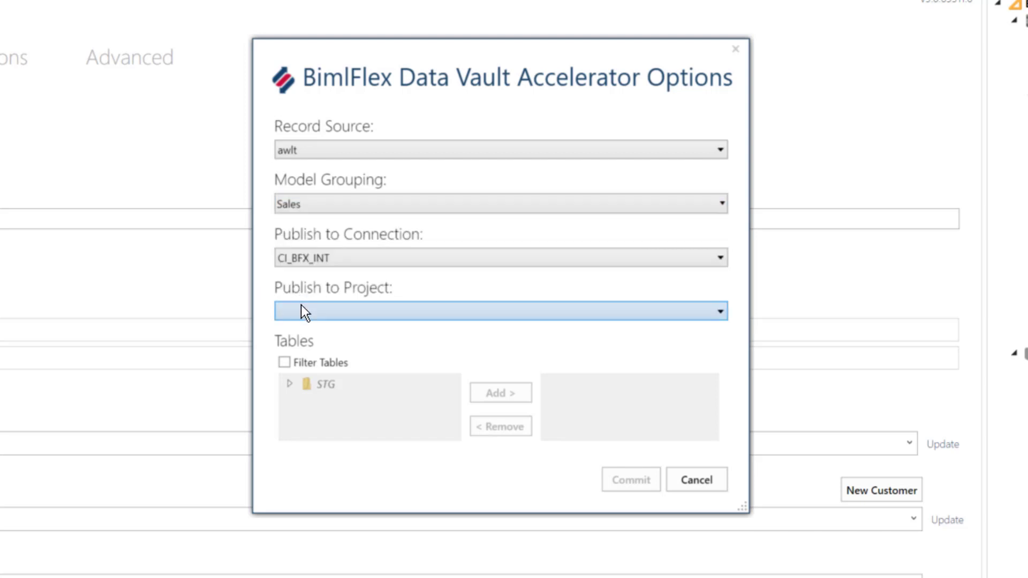
{"action": "left_click", "coordinate": [498, 310]}
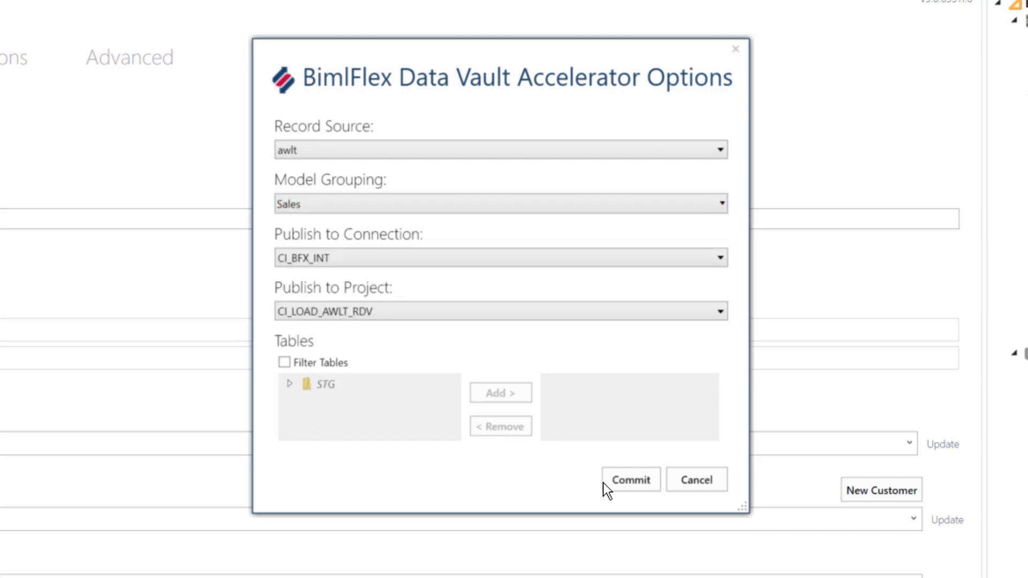
{"action": "left_click", "coordinate": [629, 480]}
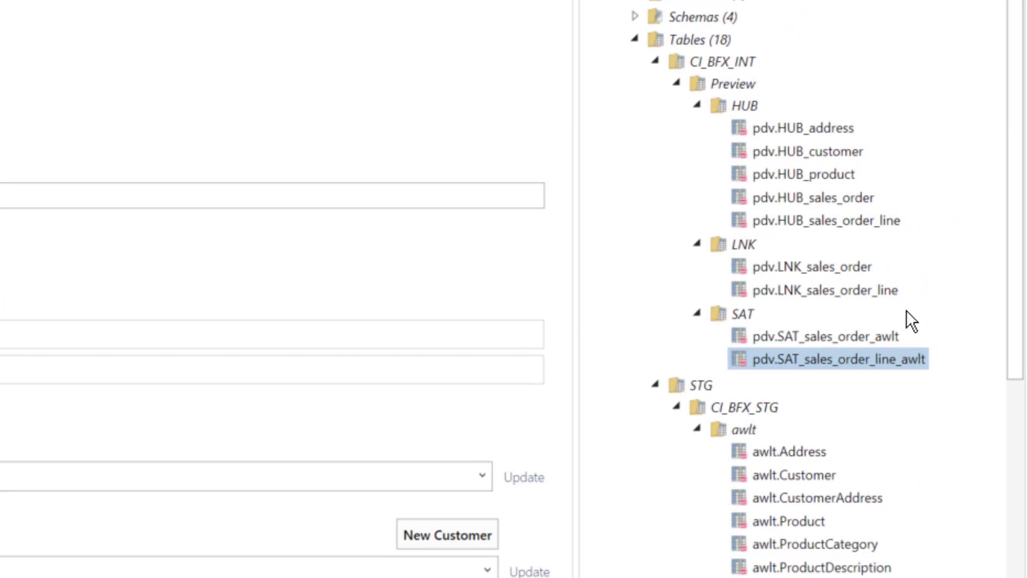
{"action": "mouse_move", "coordinate": [896, 327]}
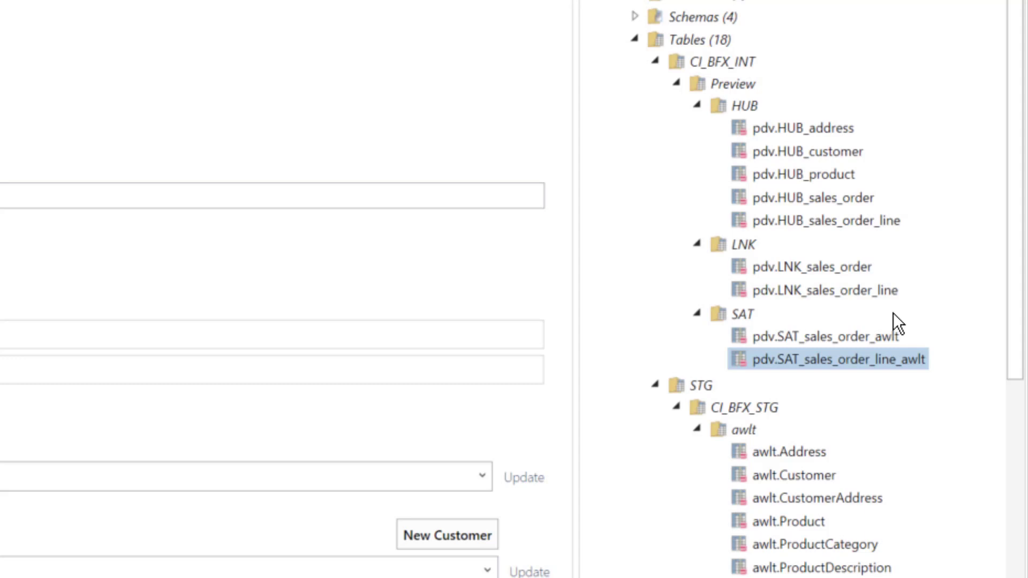
Run Preview DV Import and expand the CI_BFX_INT Preview tables in the Logical View.
{"action": "left_click", "coordinate": [814, 336]}
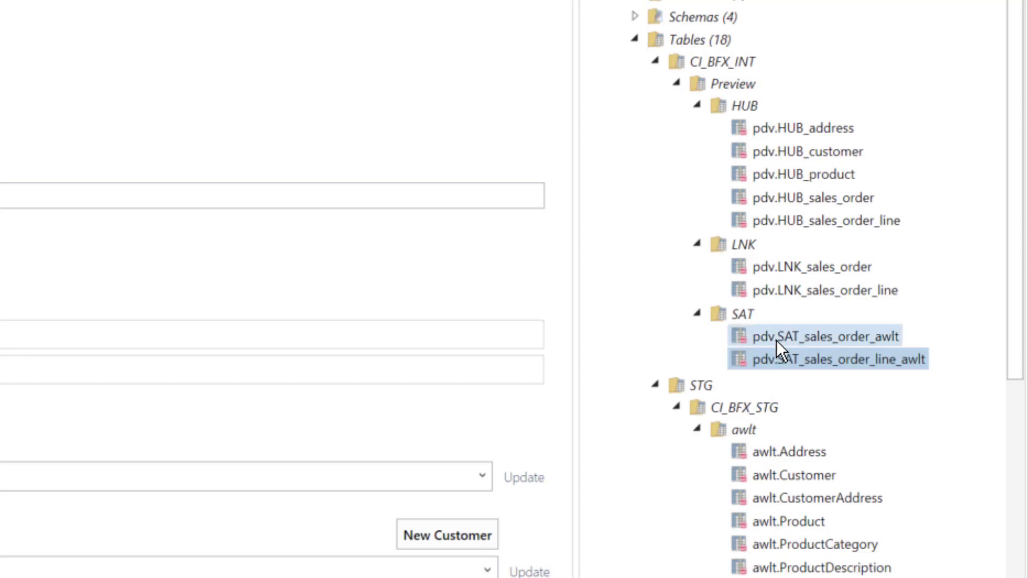
{"action": "mouse_move", "coordinate": [803, 201]}
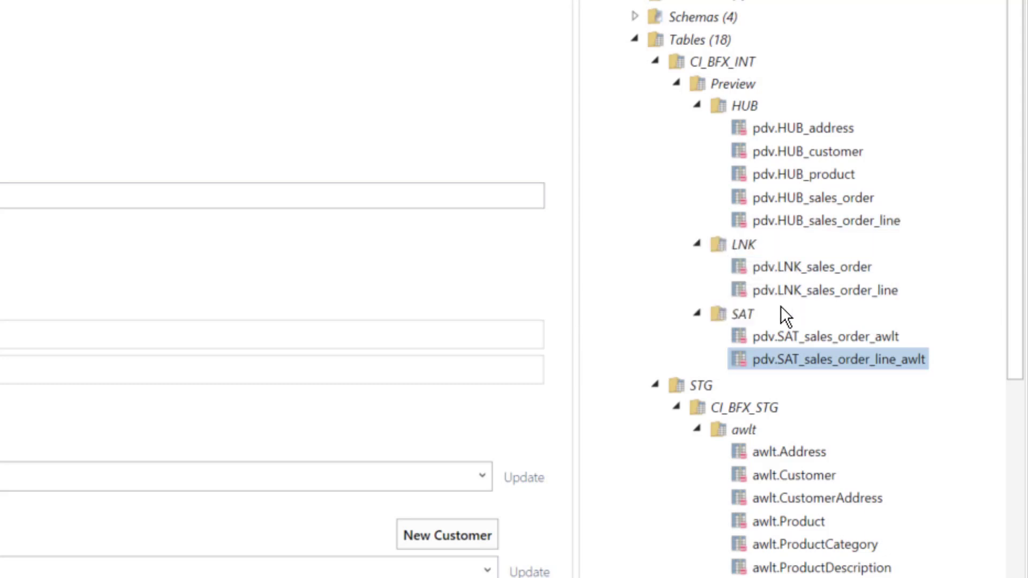
{"action": "mouse_move", "coordinate": [772, 323]}
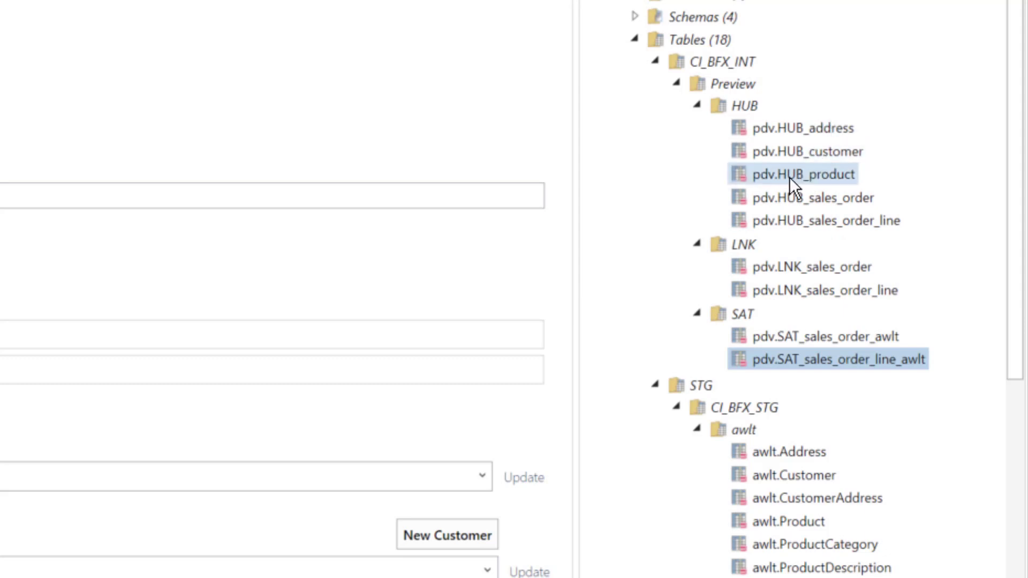
{"action": "mouse_move", "coordinate": [791, 184]}
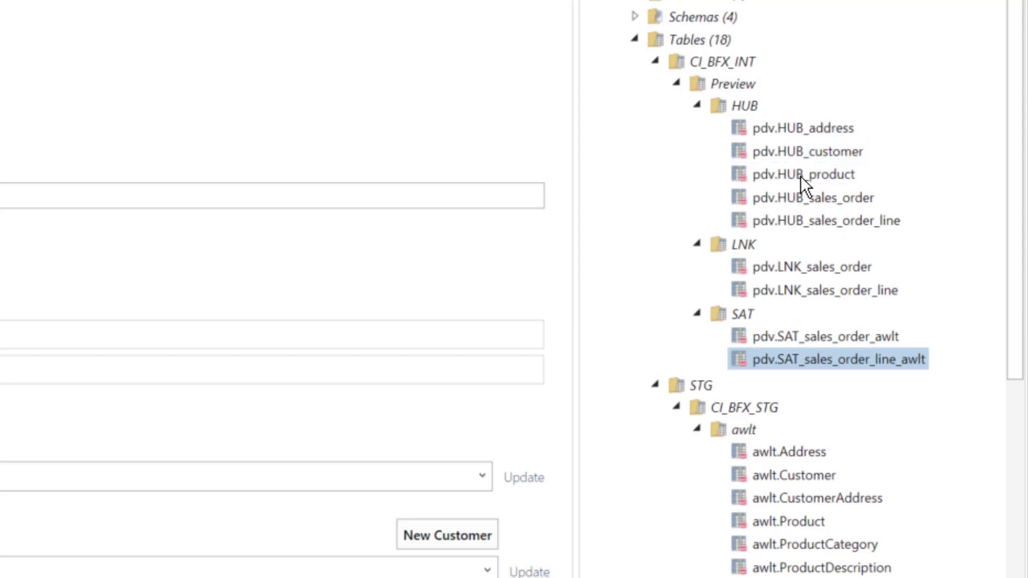
{"action": "left_click", "coordinate": [801, 267]}
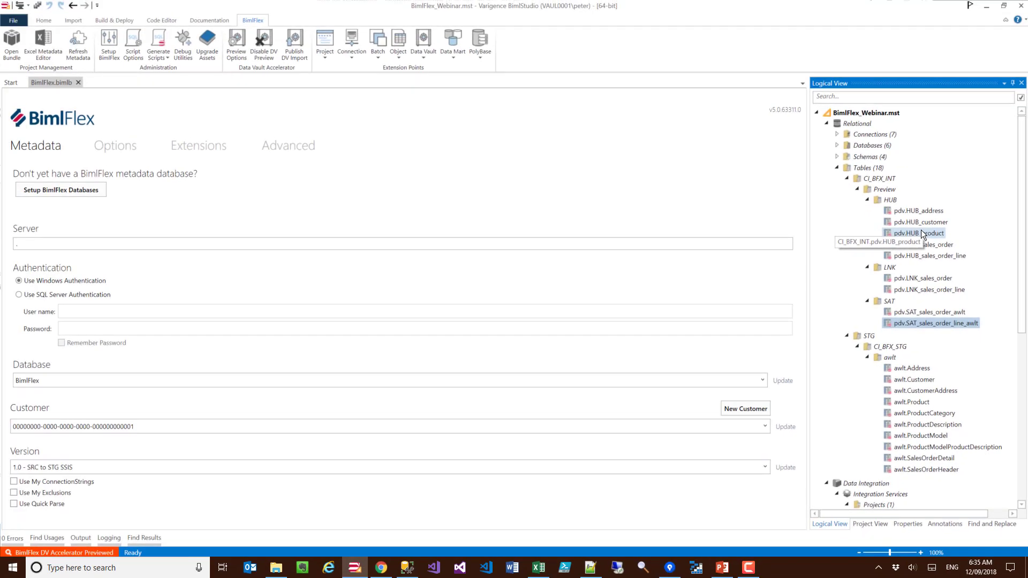
{"action": "mouse_move", "coordinate": [210, 21]}
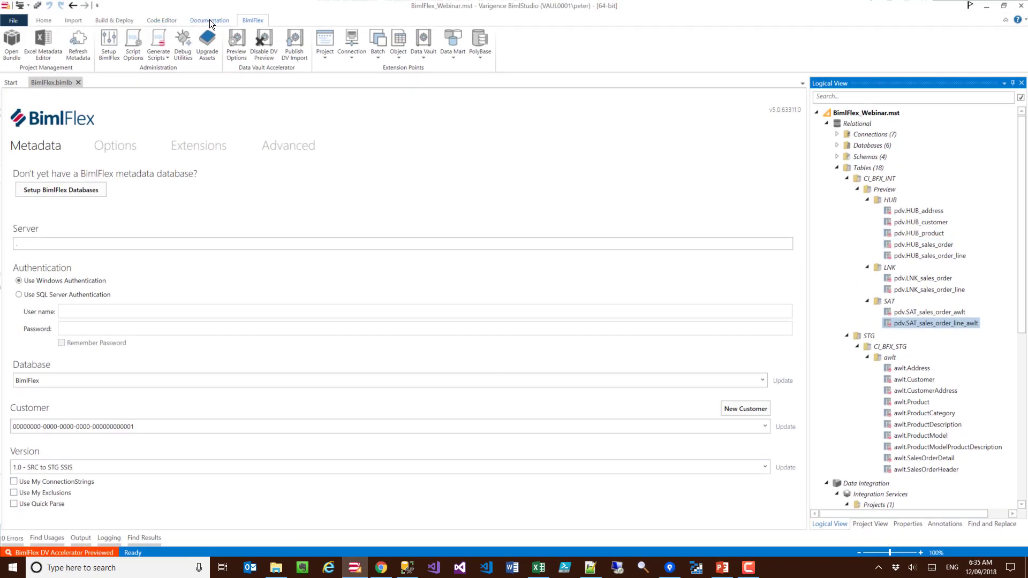
Launch a Database Schema Diagram preview from the Documentation tools.
{"action": "left_click", "coordinate": [210, 19]}
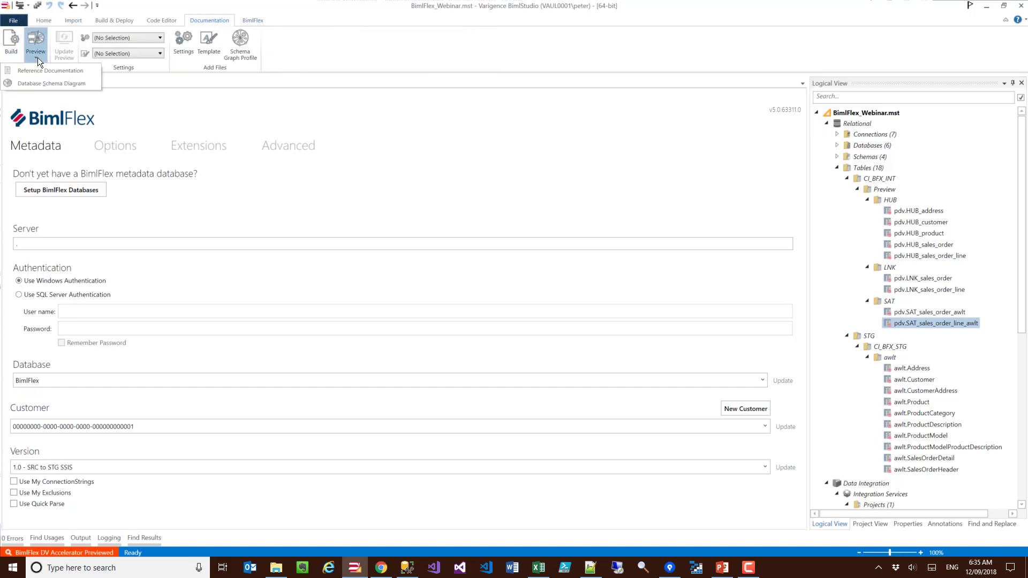
{"action": "left_click", "coordinate": [57, 83]}
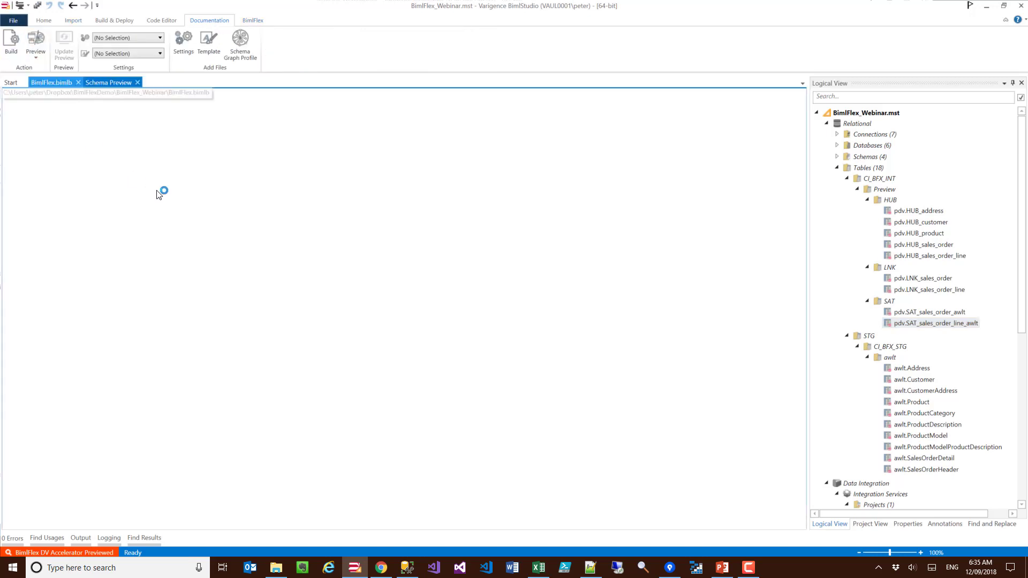
{"action": "left_click", "coordinate": [109, 81]}
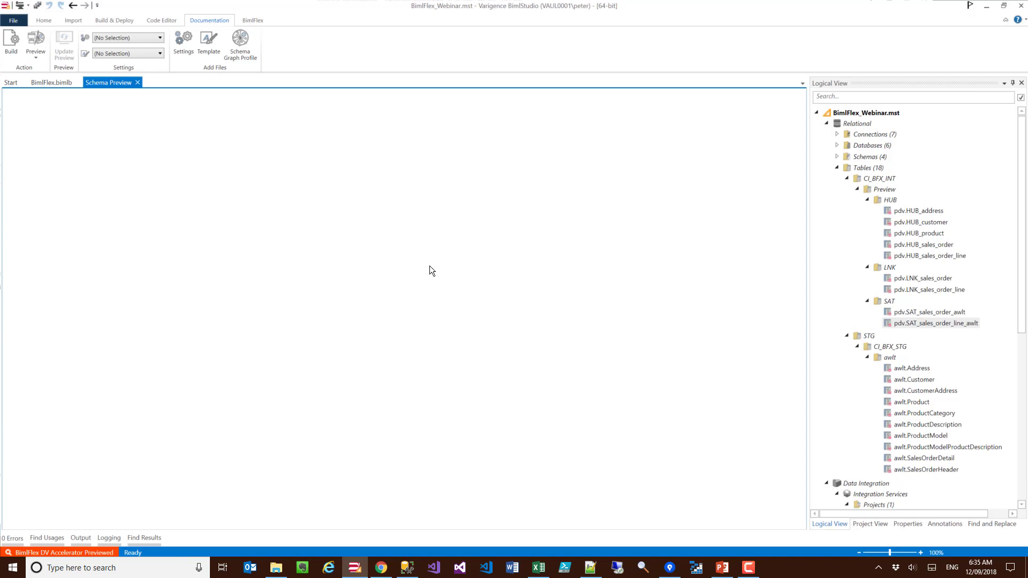
{"action": "mouse_move", "coordinate": [896, 338]}
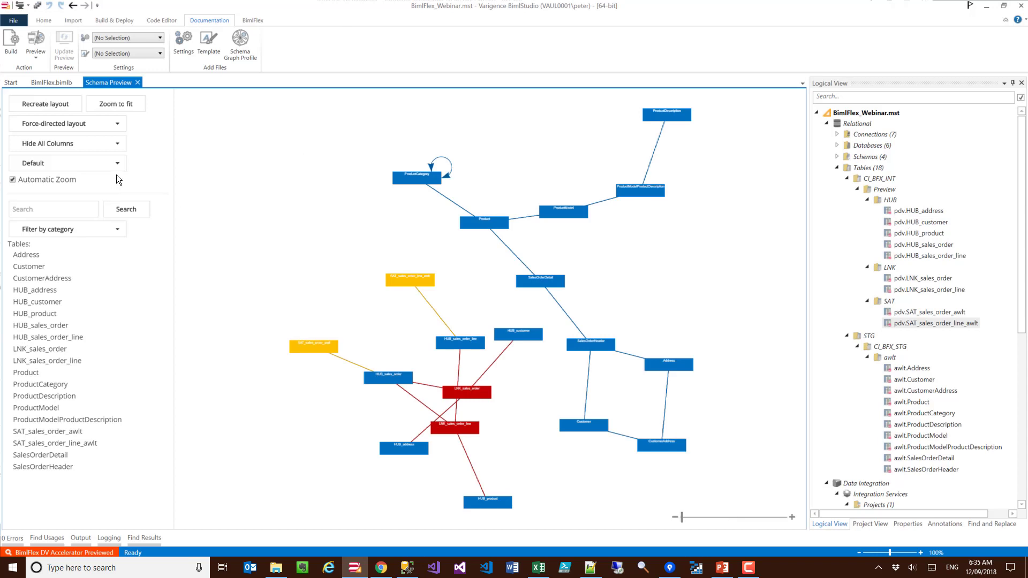
{"action": "mouse_move", "coordinate": [66, 163]}
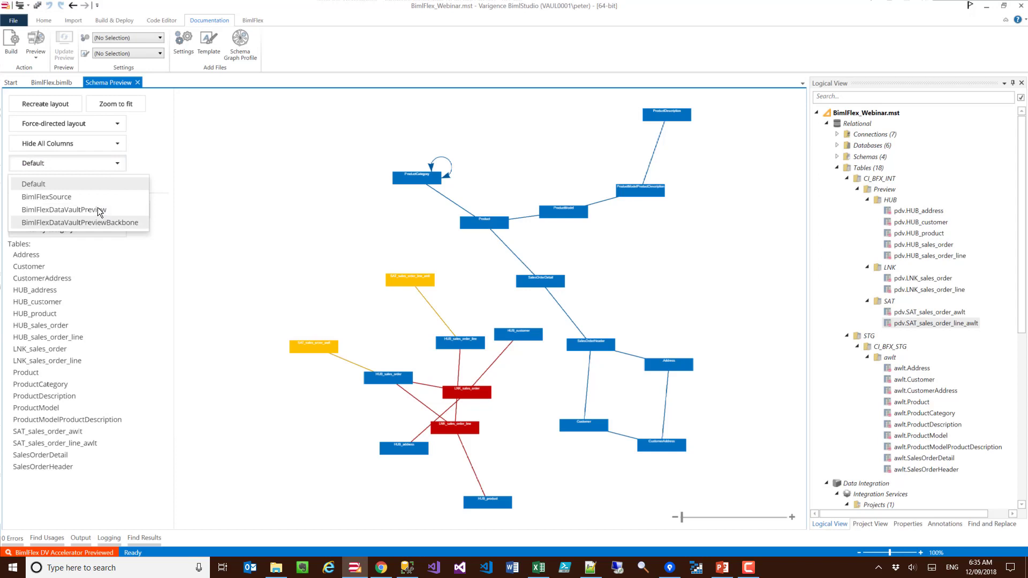
Filter the diagram to BimlFlexDataVaultPreviewBackbone so only hubs and links show.
{"action": "left_click", "coordinate": [60, 209]}
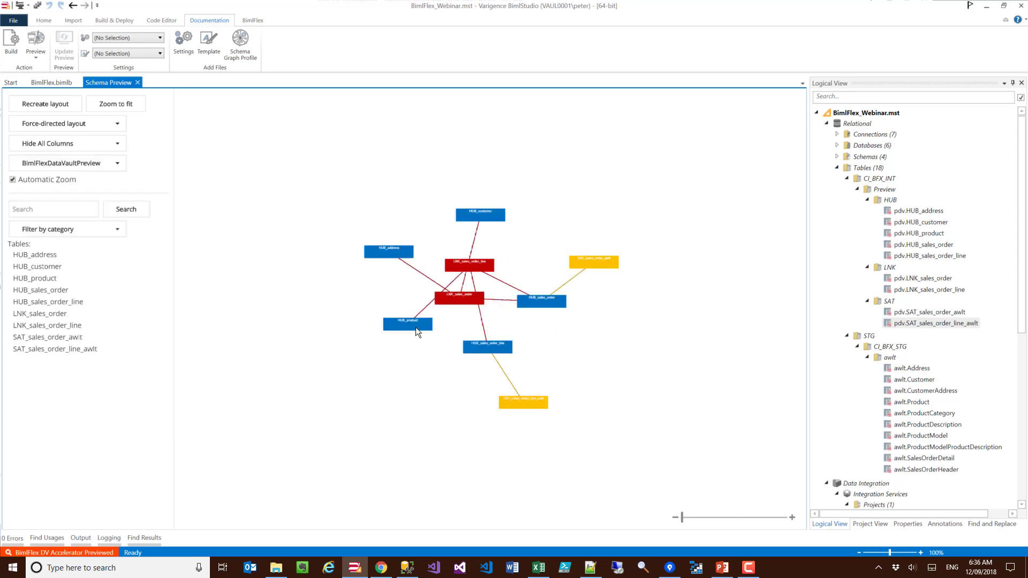
{"action": "left_click", "coordinate": [119, 163]}
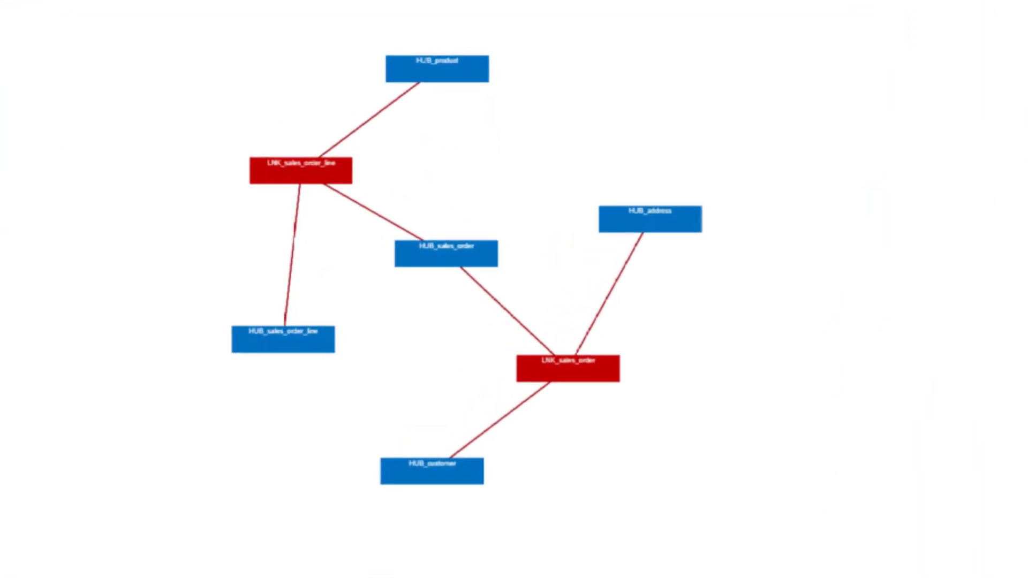
{"action": "mouse_move", "coordinate": [525, 36]}
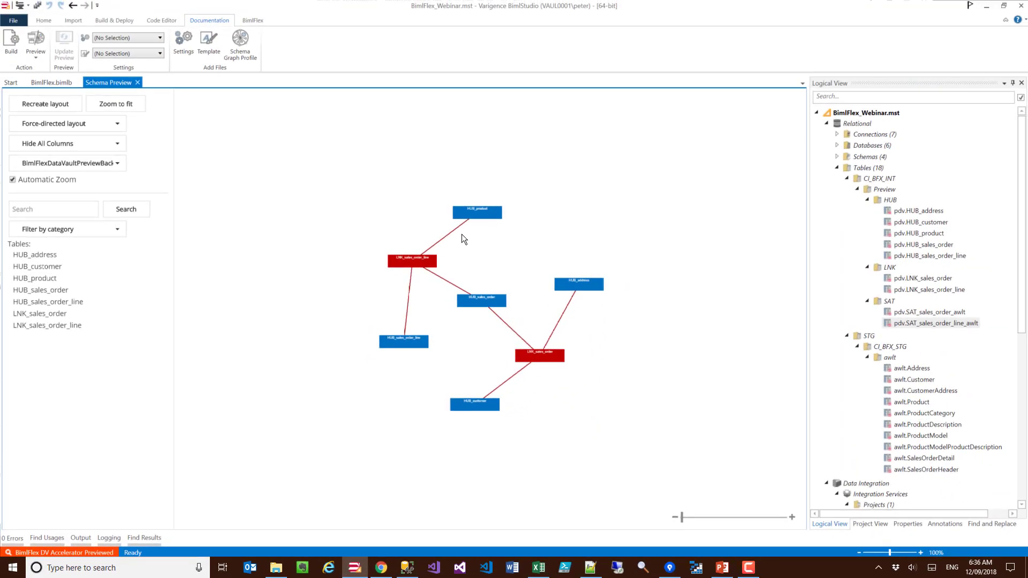
{"action": "mouse_move", "coordinate": [251, 26]}
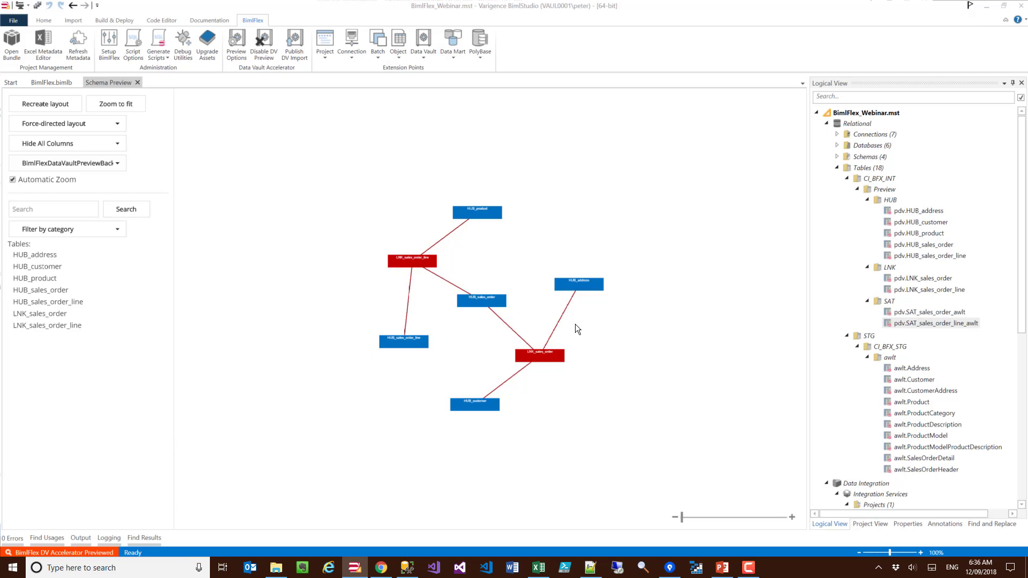
Publish DV Import, review the new RDV tables and packages, build, then switch to SSIS.
{"action": "left_click", "coordinate": [294, 43]}
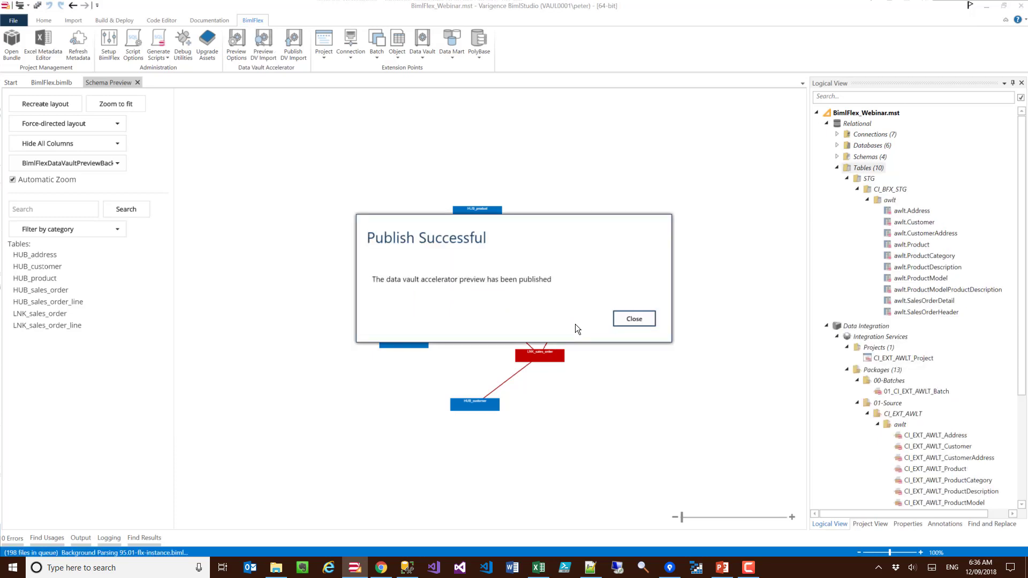
{"action": "left_click", "coordinate": [633, 319]}
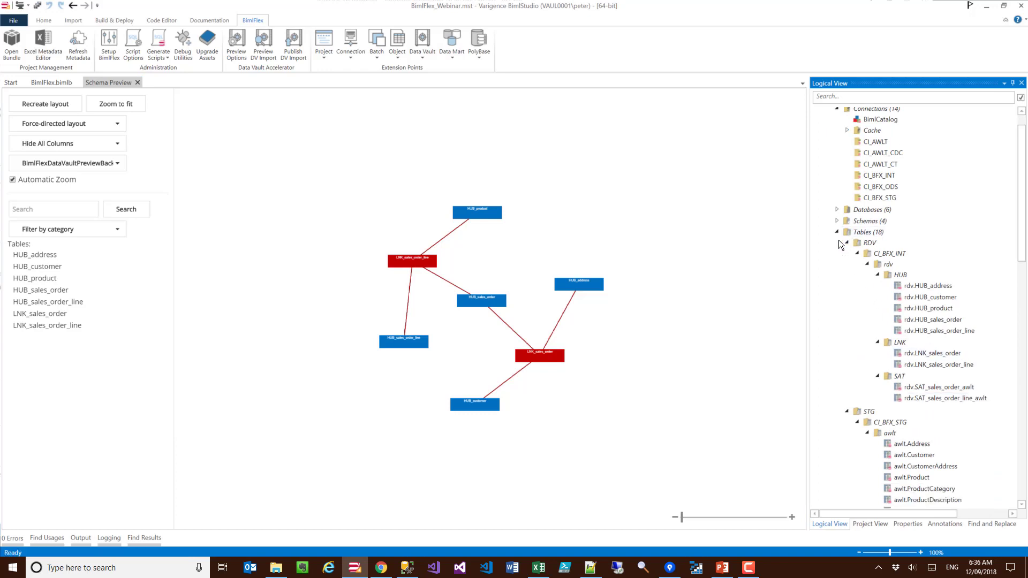
{"action": "mouse_move", "coordinate": [807, 248]}
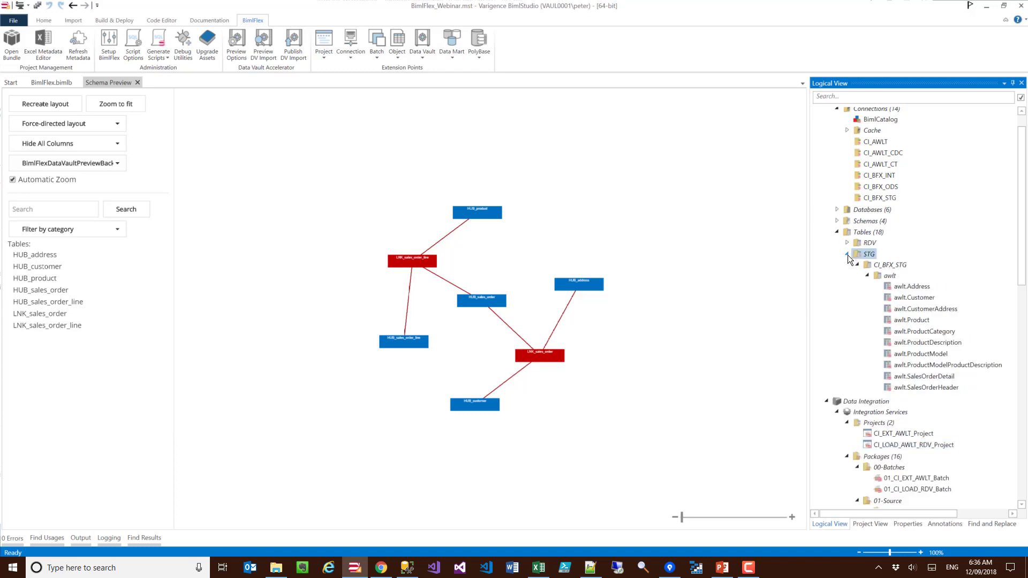
{"action": "scroll", "scroll_direction": "down", "scroll_amount": 3}
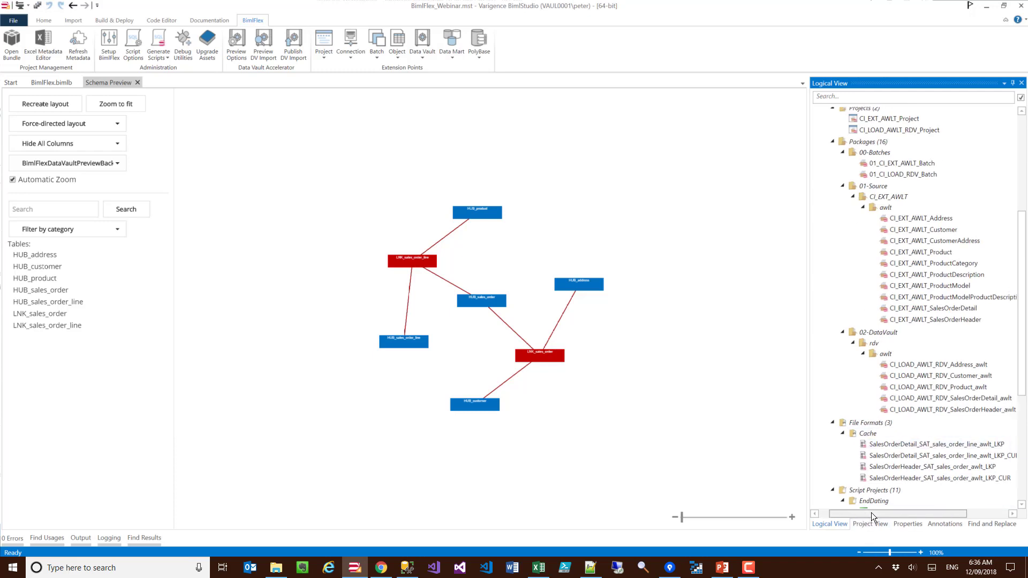
{"action": "left_click", "coordinate": [938, 398]}
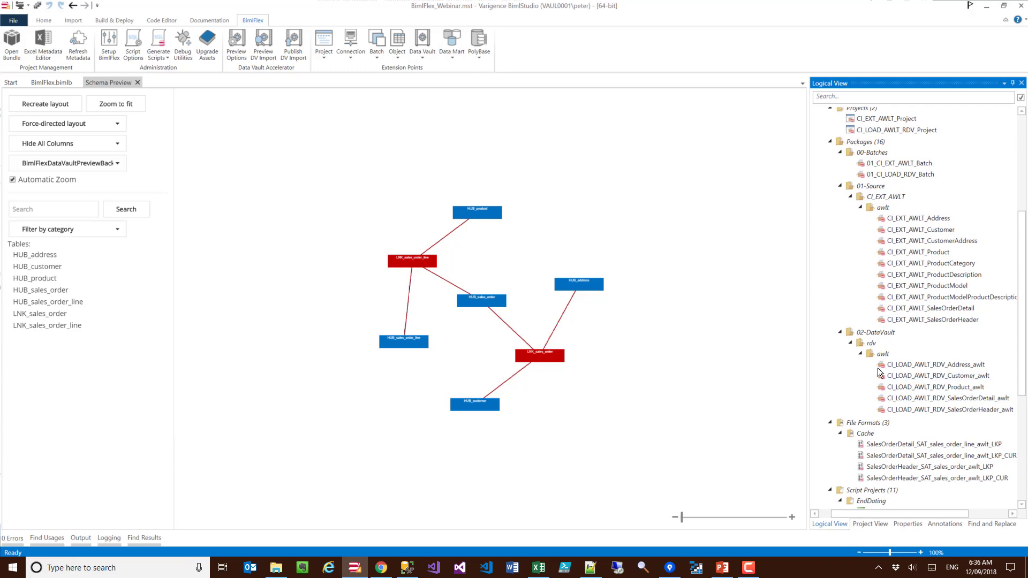
{"action": "left_click", "coordinate": [933, 388]}
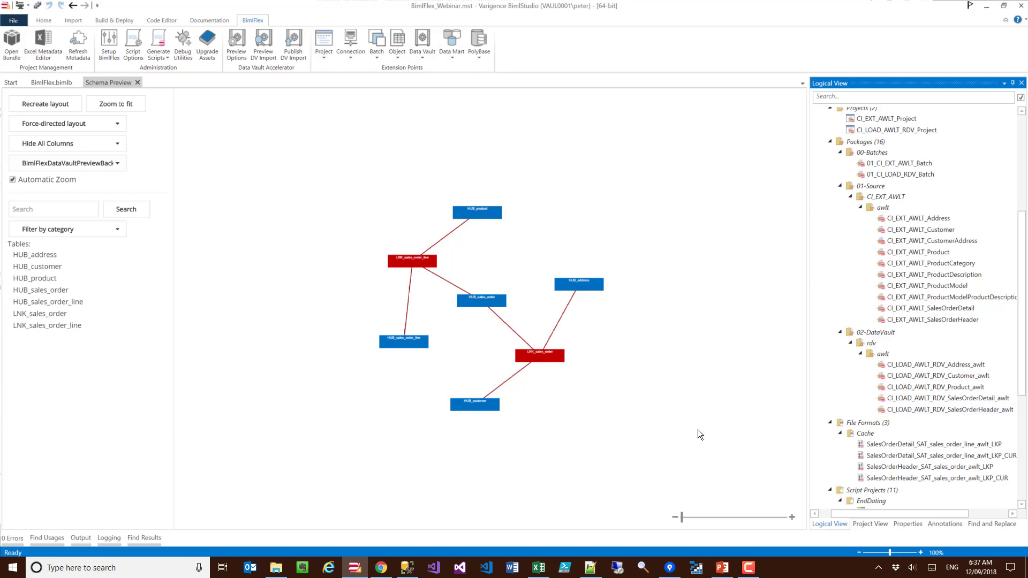
{"action": "mouse_move", "coordinate": [390, 274]}
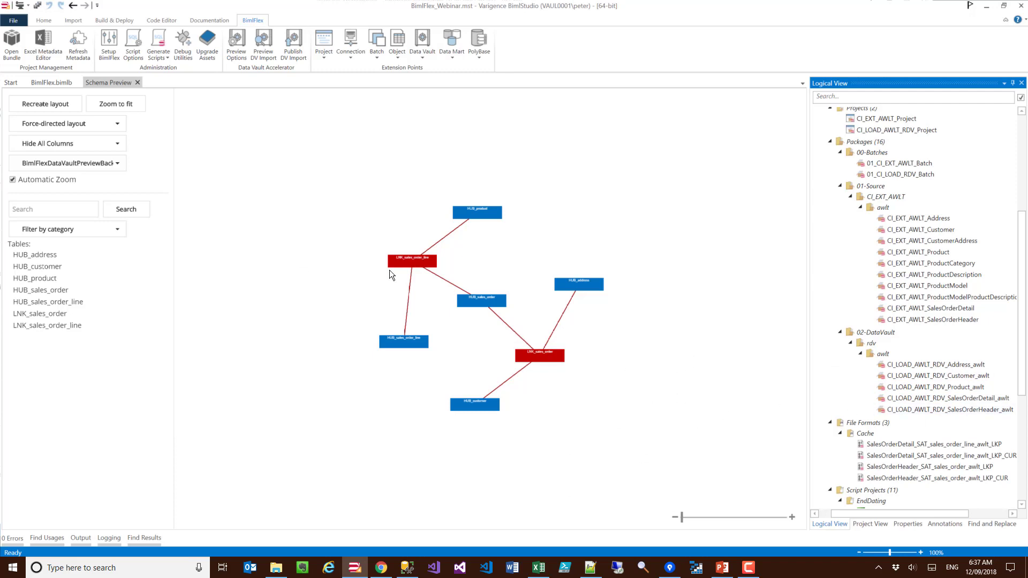
{"action": "mouse_move", "coordinate": [457, 266]}
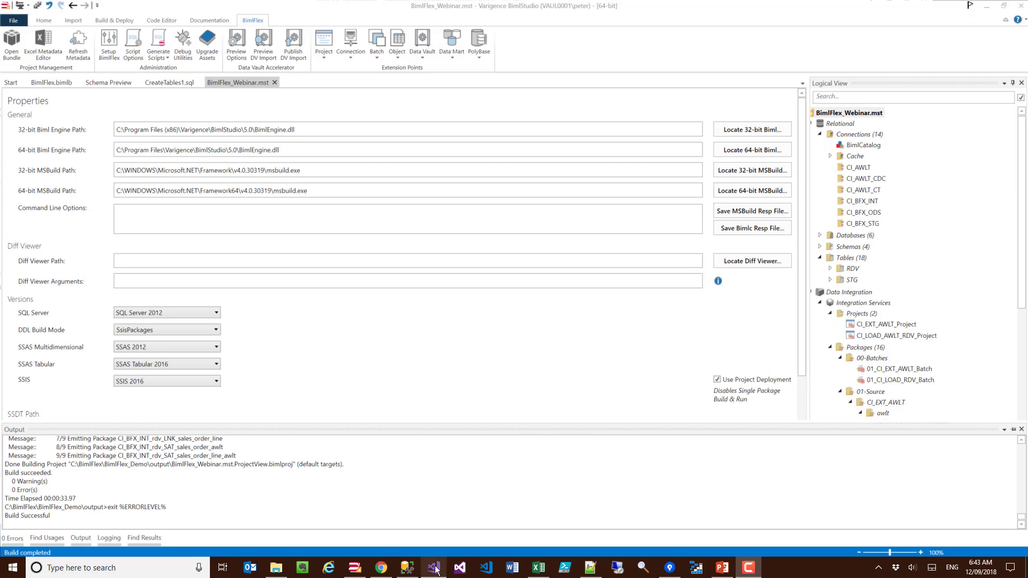
{"action": "left_click", "coordinate": [433, 567]}
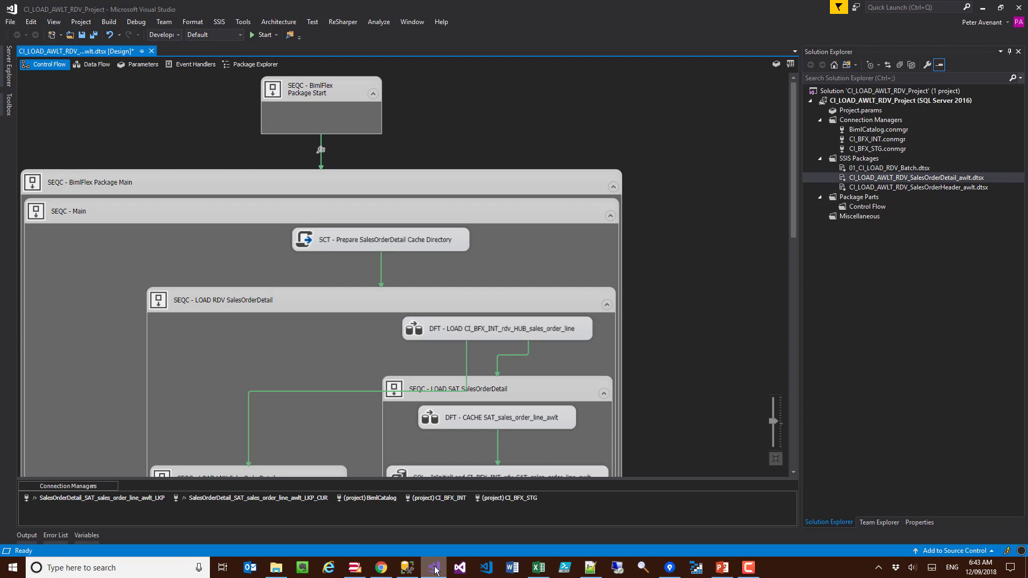
{"action": "mouse_move", "coordinate": [338, 209]}
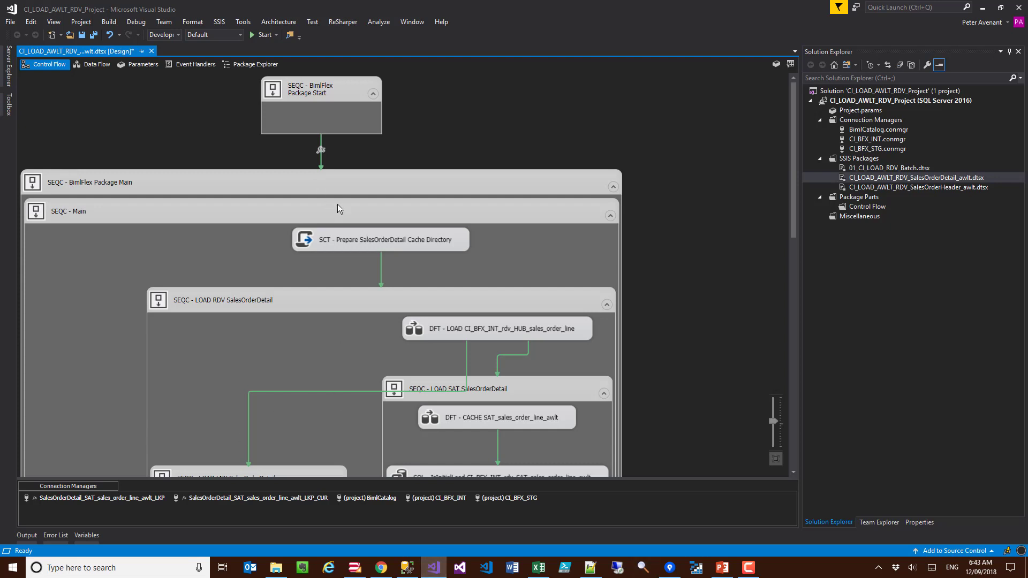
{"action": "mouse_move", "coordinate": [923, 183]}
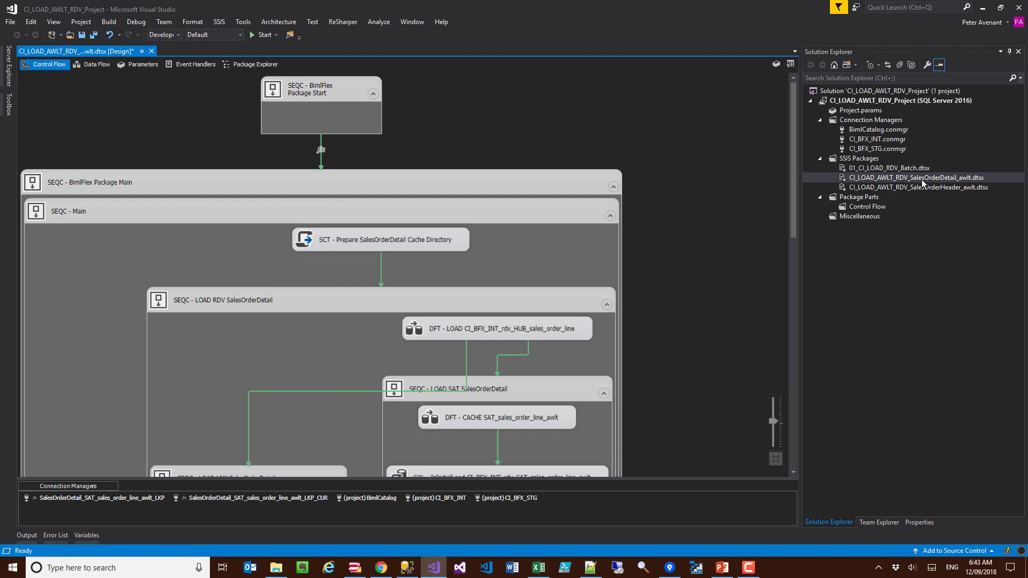
{"action": "mouse_move", "coordinate": [379, 203]}
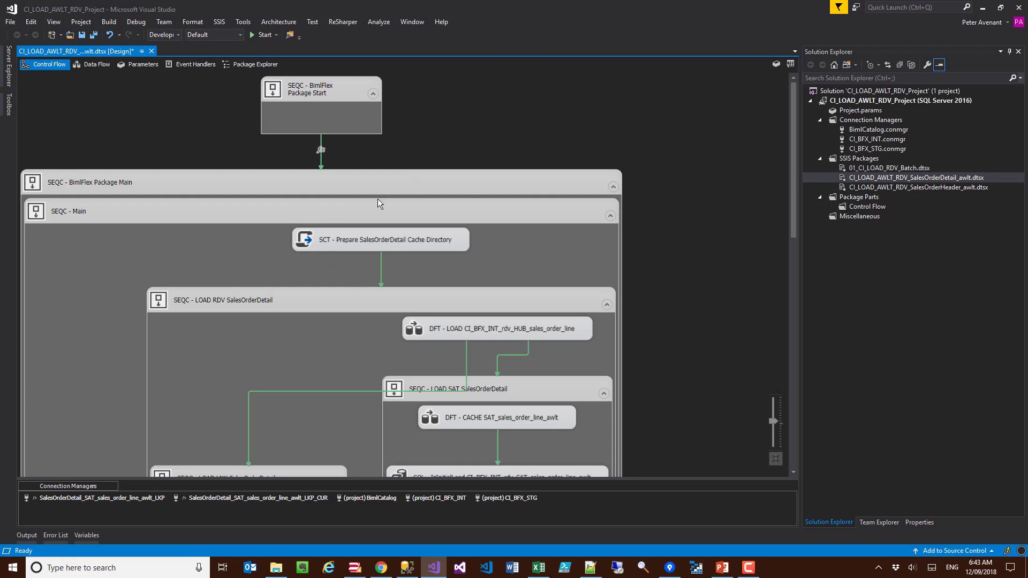
Review the SalesOrderDetail control flow and select its LOAD LNK data flow task.
{"action": "scroll", "scroll_direction": "down", "scroll_amount": 3}
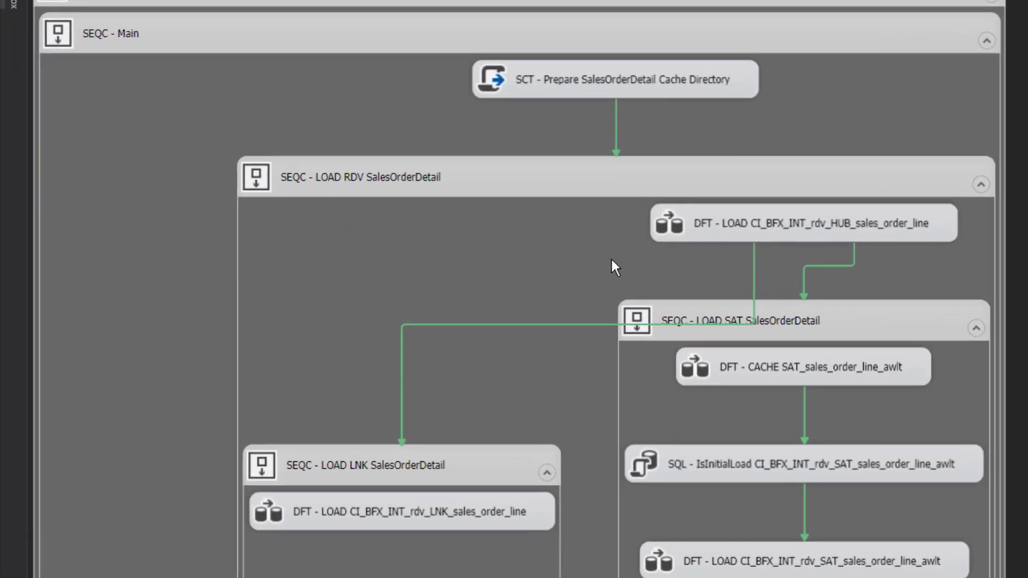
{"action": "mouse_move", "coordinate": [692, 229]}
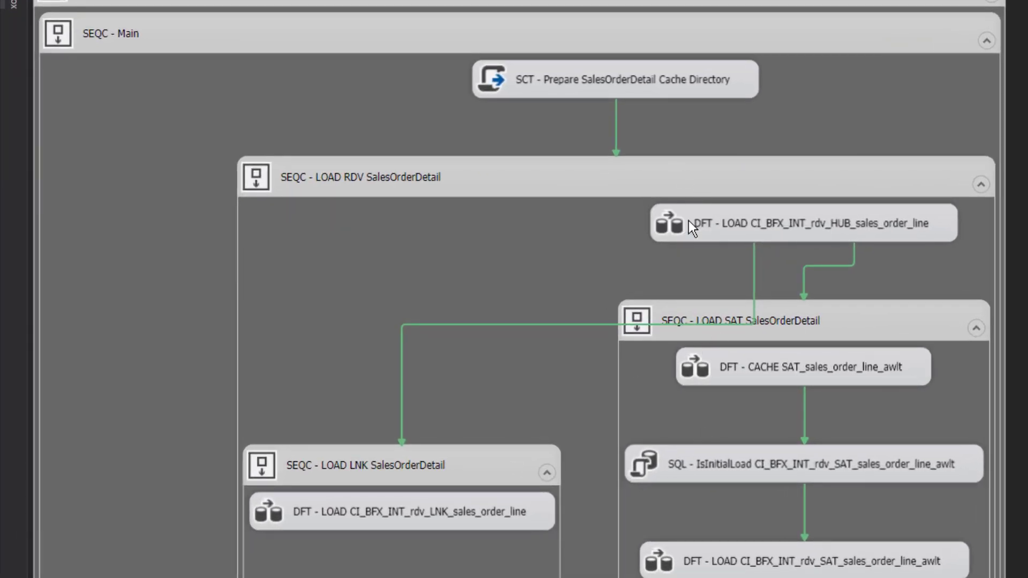
{"action": "mouse_move", "coordinate": [724, 225]}
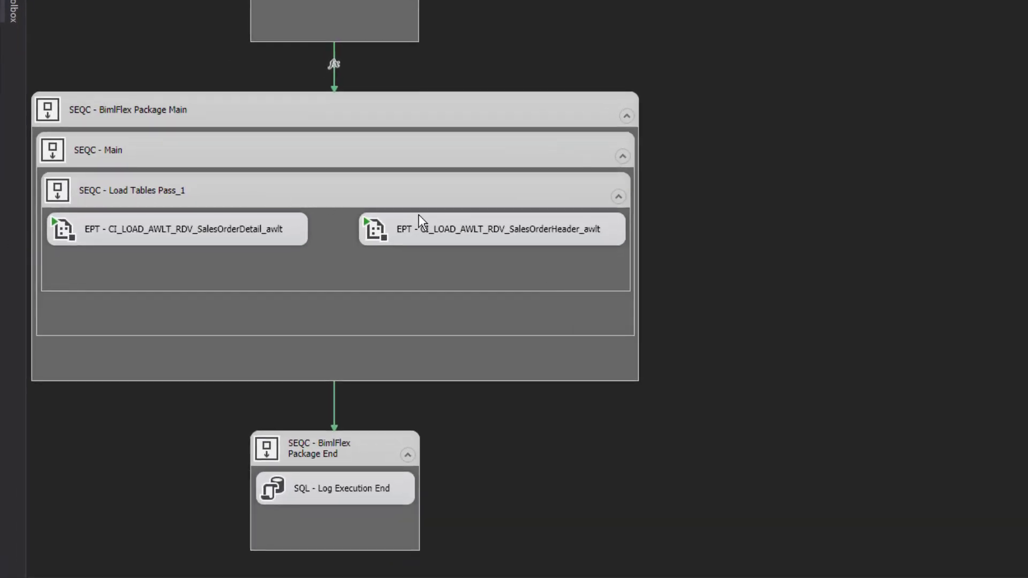
{"action": "mouse_move", "coordinate": [384, 238]}
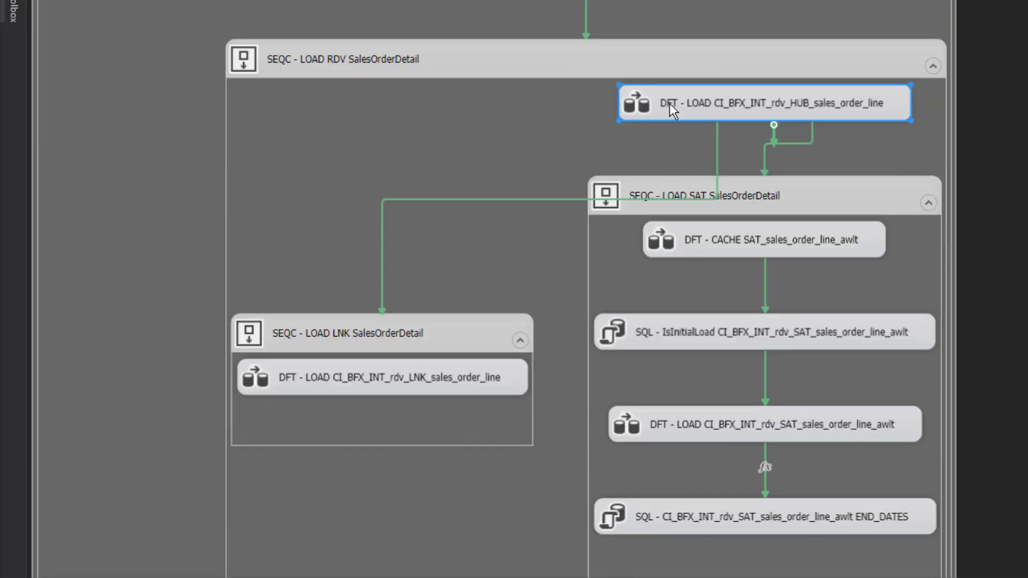
{"action": "scroll", "scroll_direction": "down", "scroll_amount": 3}
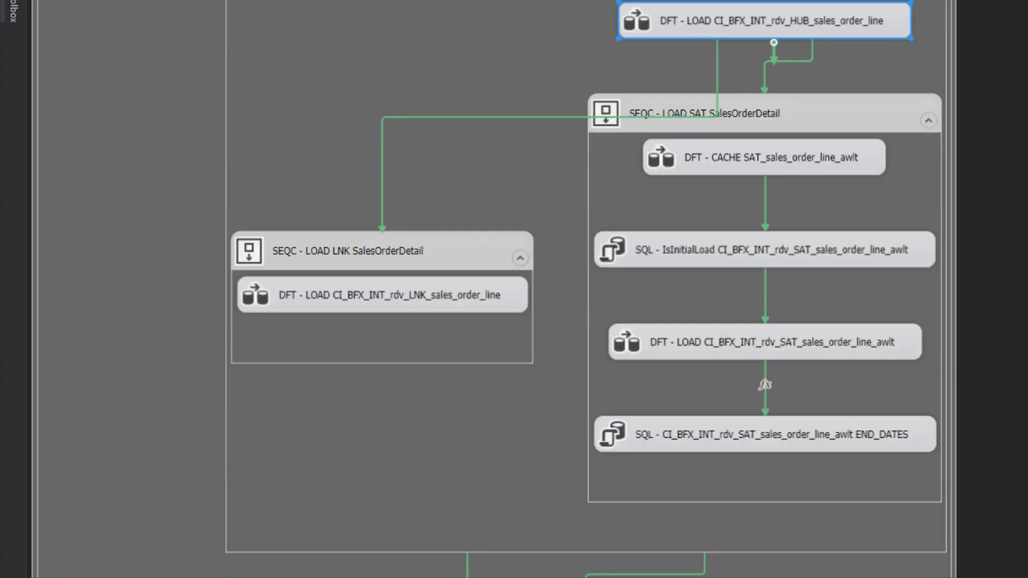
{"action": "mouse_move", "coordinate": [704, 32]}
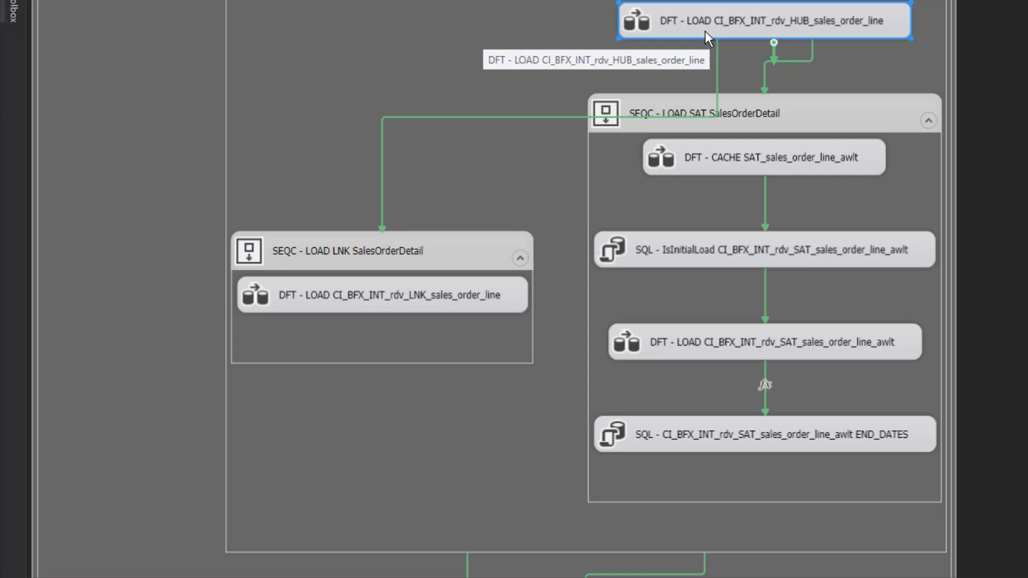
{"action": "mouse_move", "coordinate": [328, 310]}
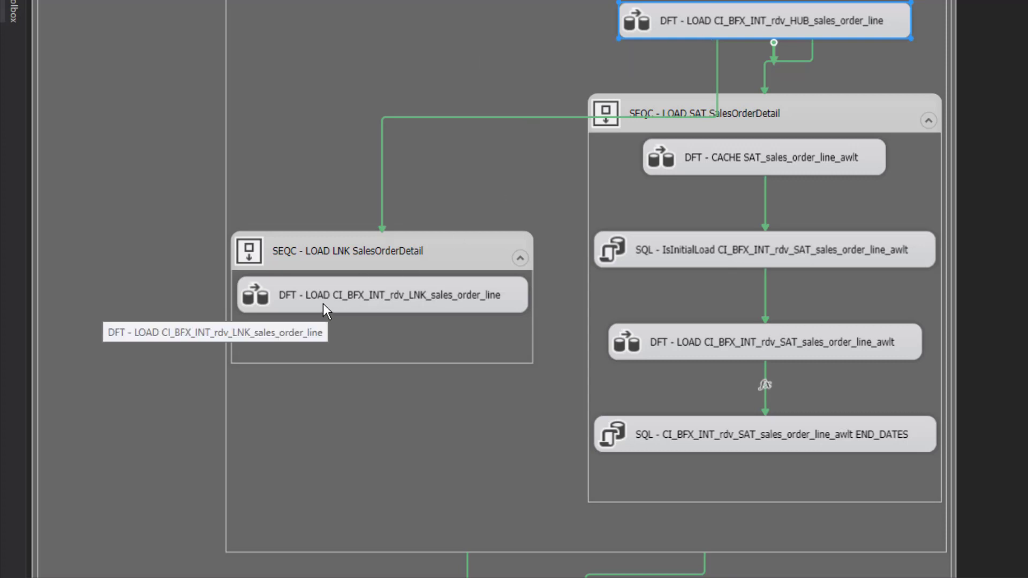
{"action": "left_click", "coordinate": [381, 295]}
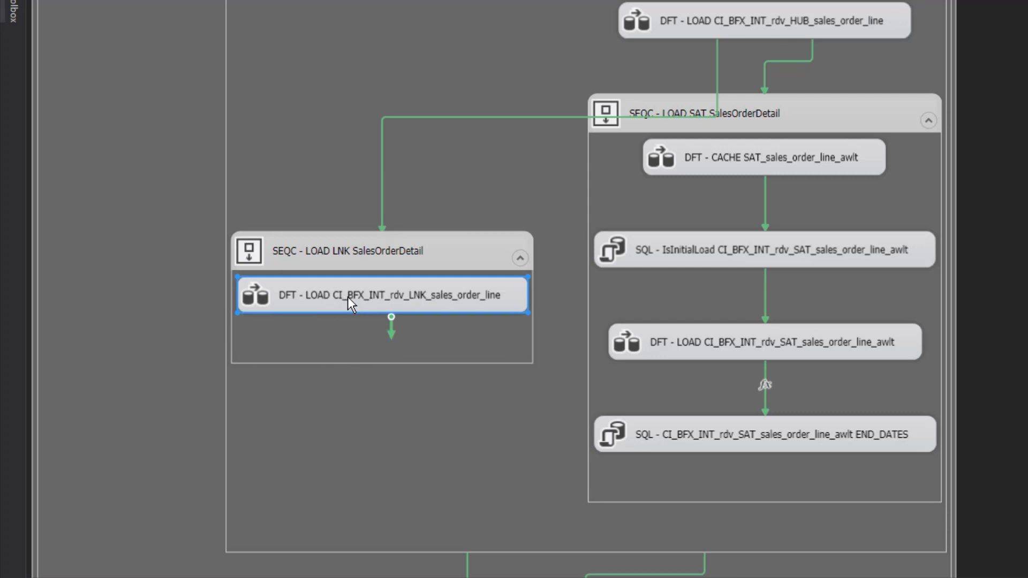
{"action": "mouse_move", "coordinate": [21, 278]}
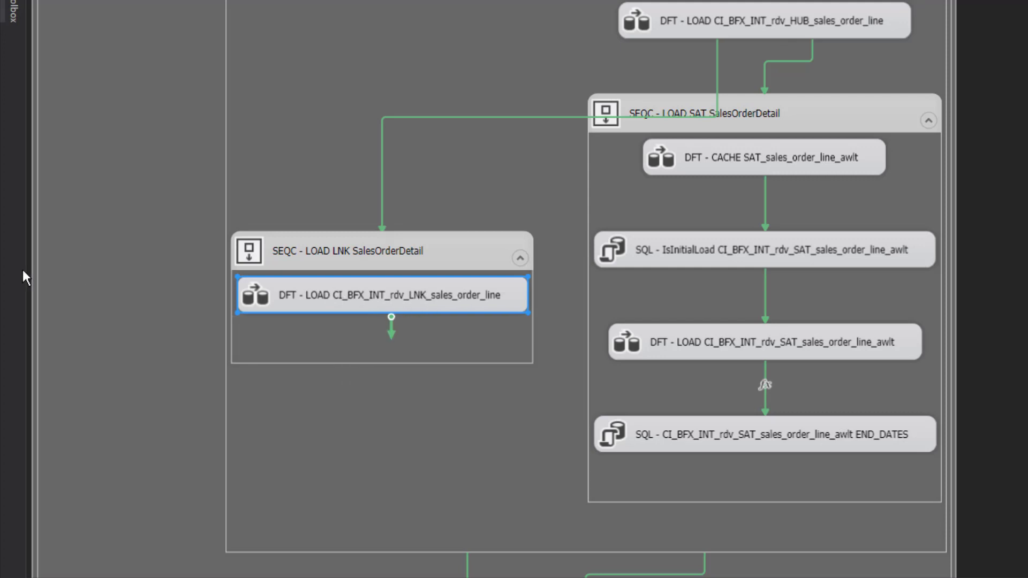
{"action": "mouse_move", "coordinate": [728, 416]}
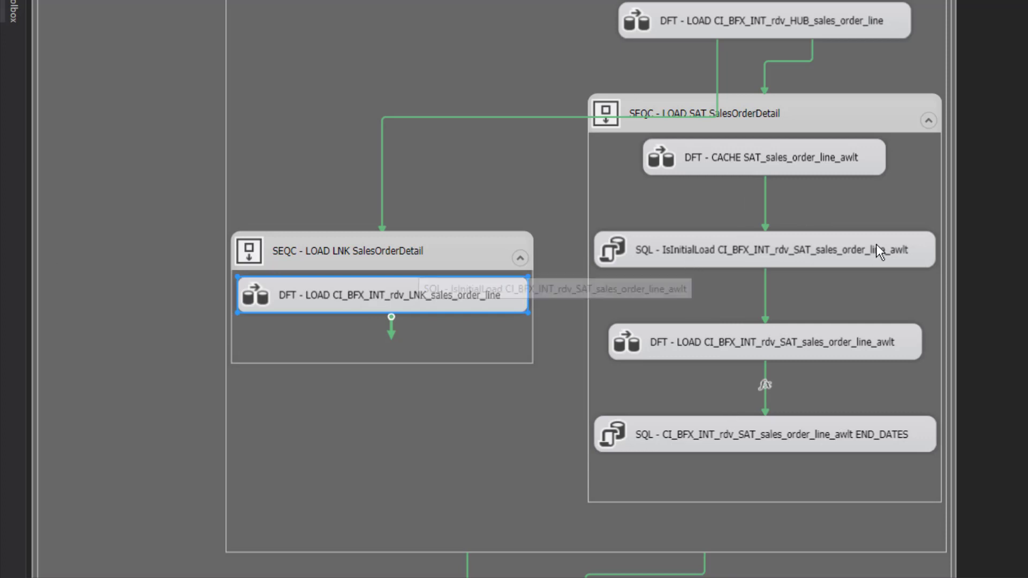
{"action": "scroll", "scroll_direction": "down", "scroll_amount": 3}
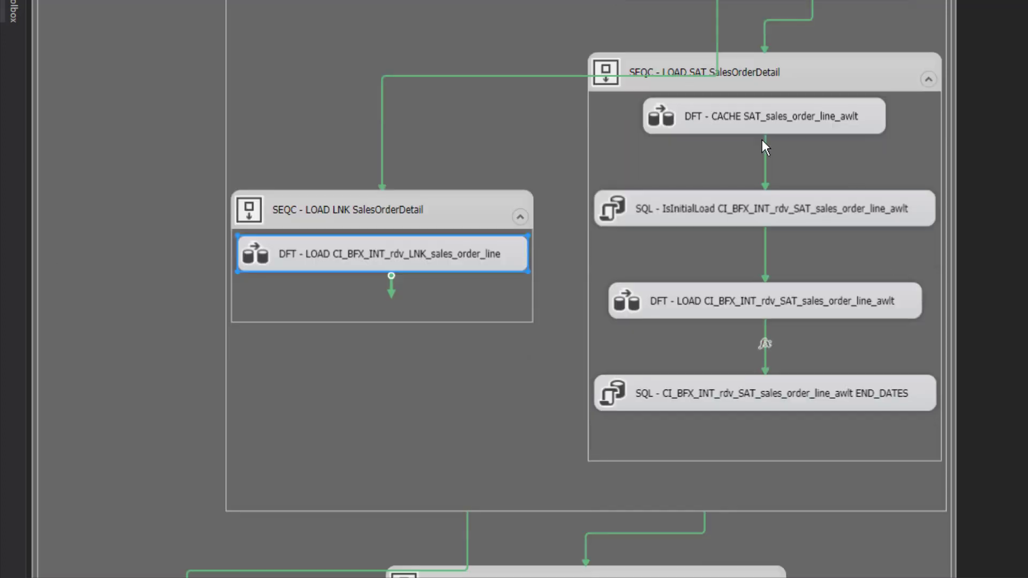
{"action": "scroll", "scroll_direction": "down", "scroll_amount": 3}
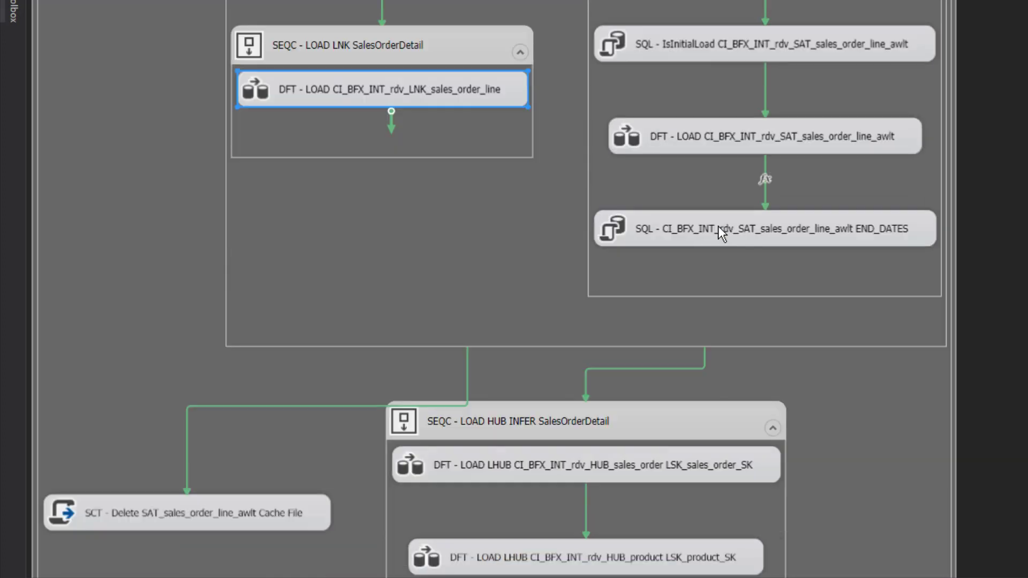
{"action": "scroll", "scroll_direction": "down", "scroll_amount": 3}
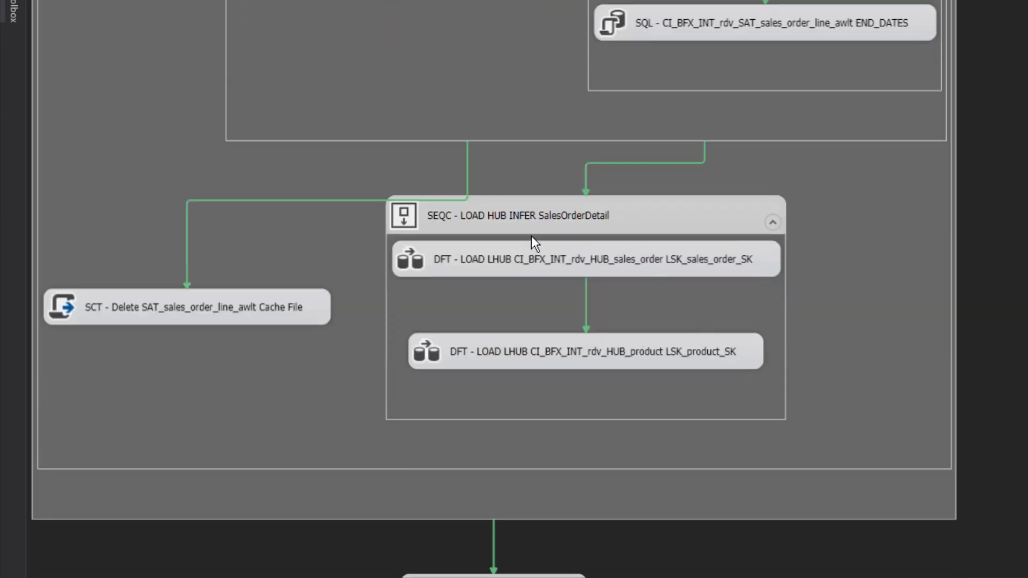
{"action": "mouse_move", "coordinate": [554, 236]}
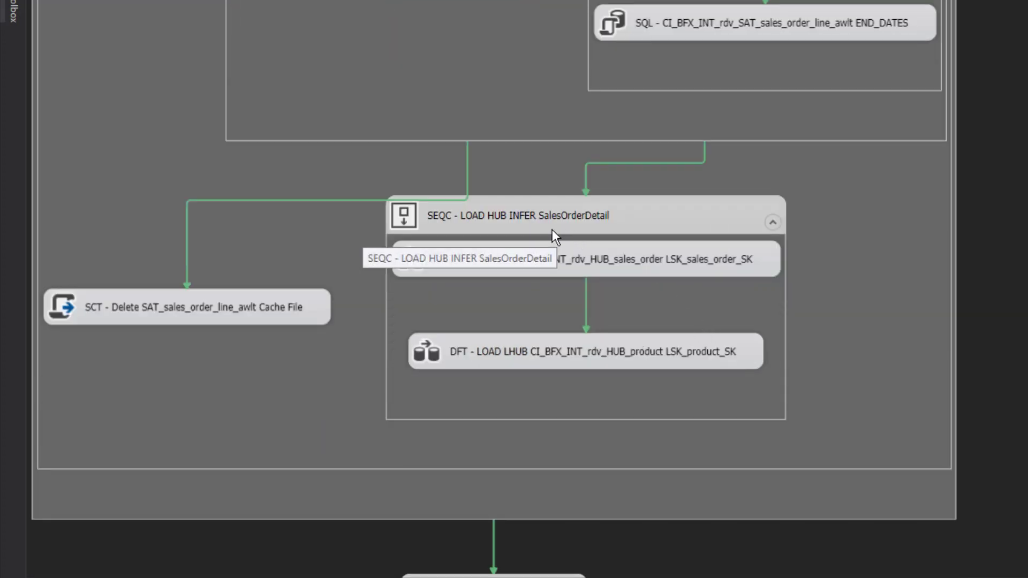
{"action": "mouse_move", "coordinate": [601, 247]}
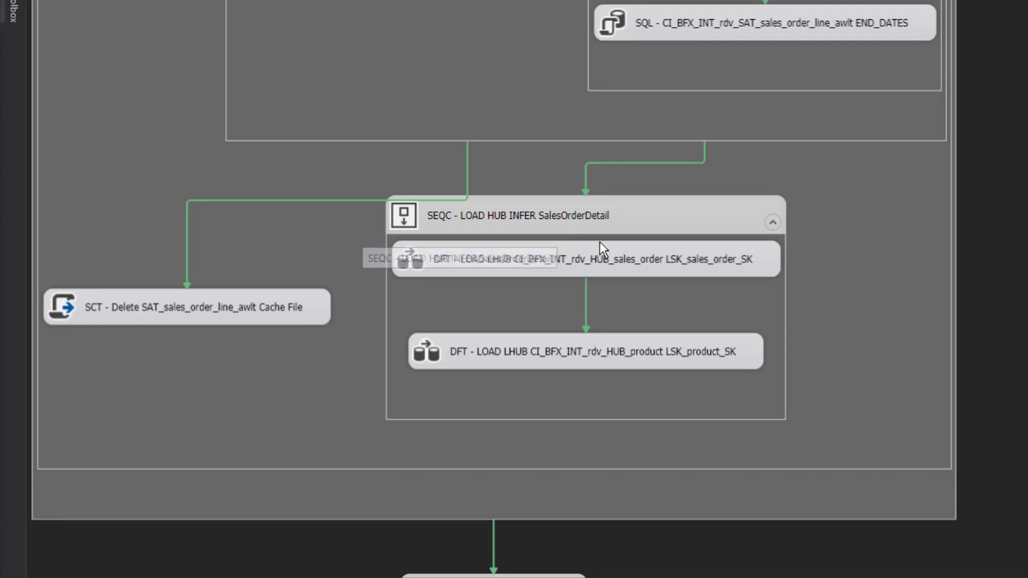
{"action": "mouse_move", "coordinate": [607, 273]}
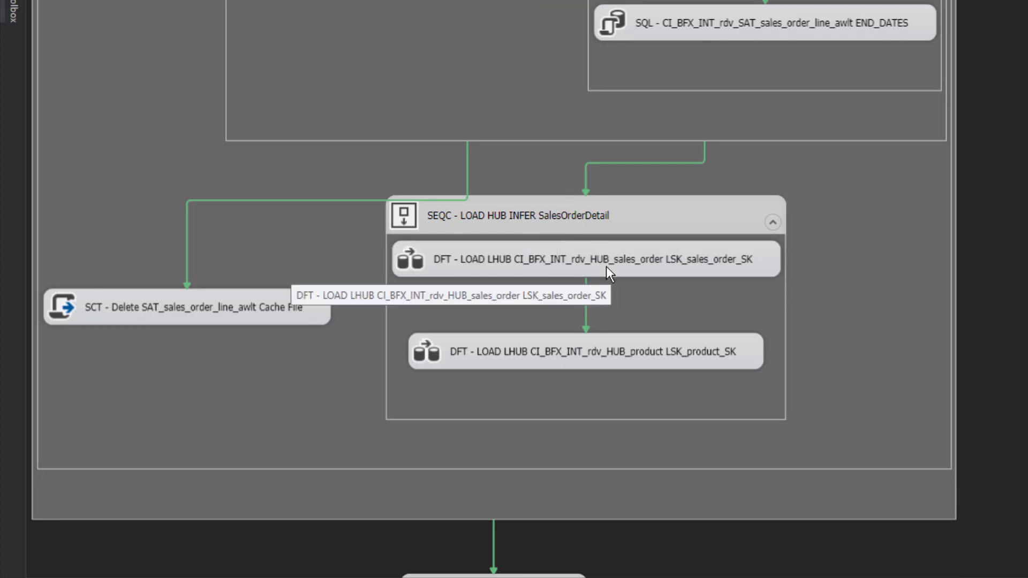
{"action": "mouse_move", "coordinate": [608, 275]}
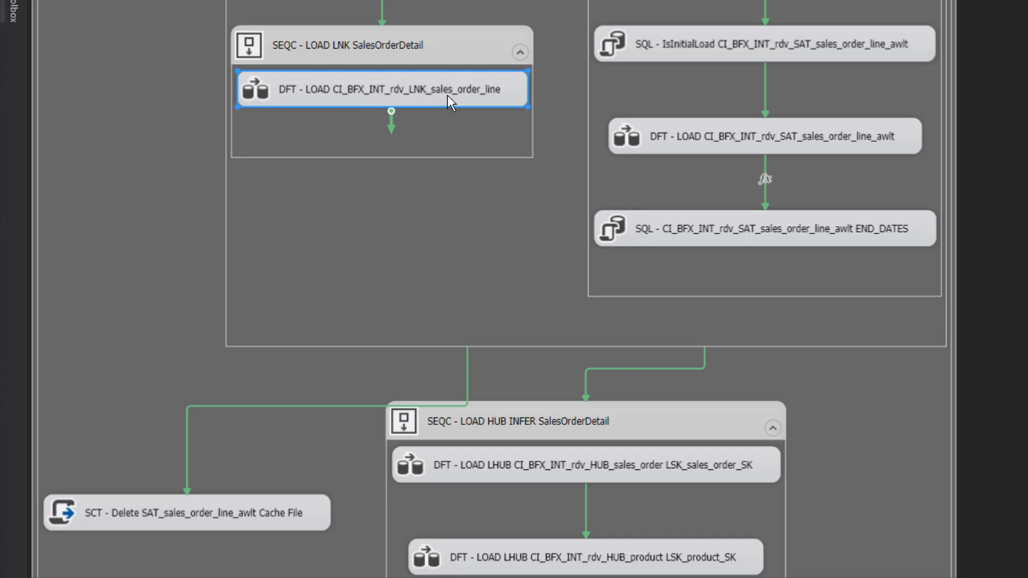
{"action": "mouse_move", "coordinate": [448, 234]}
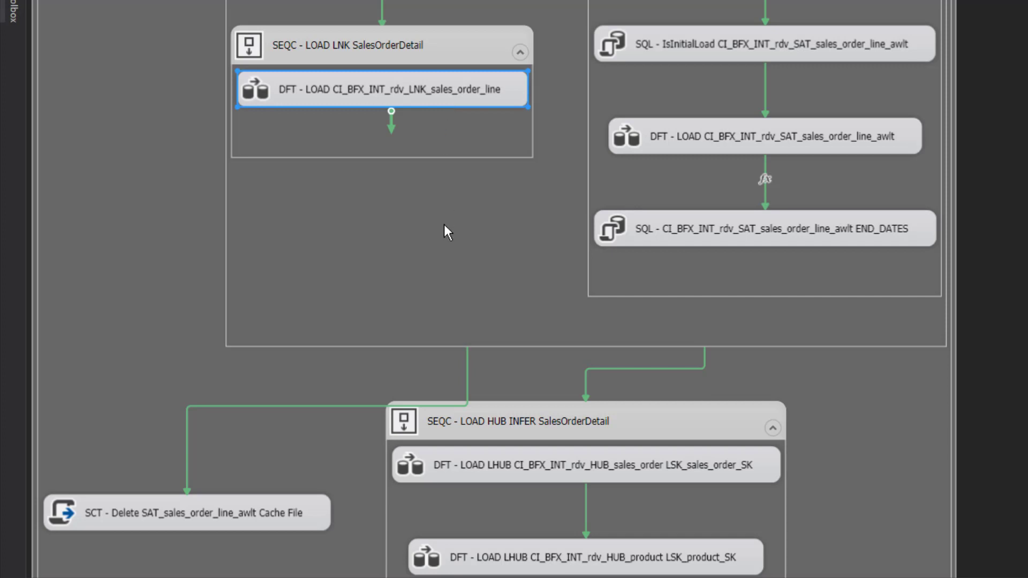
{"action": "scroll", "scroll_direction": "down", "scroll_amount": 3}
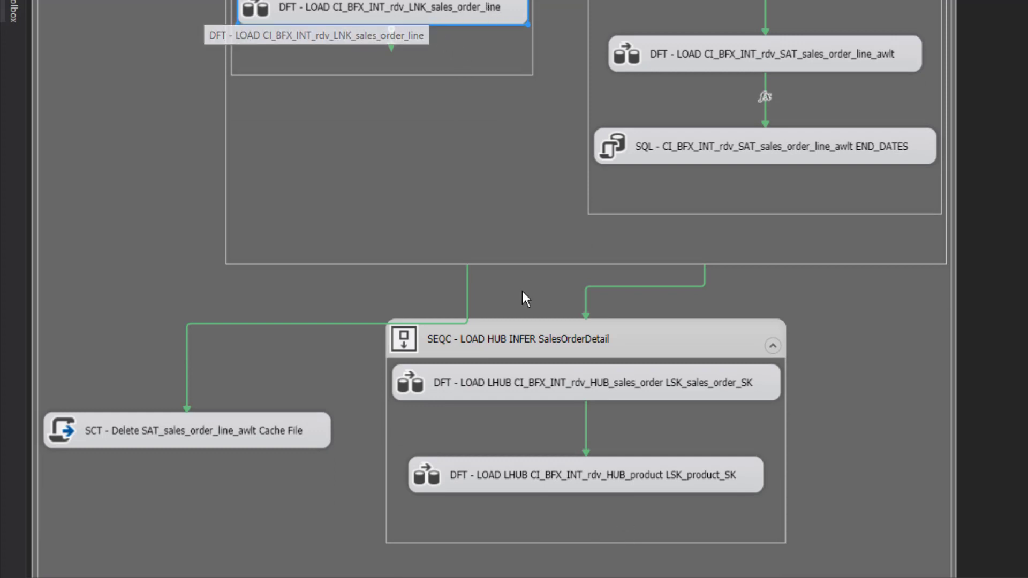
{"action": "mouse_move", "coordinate": [632, 323]}
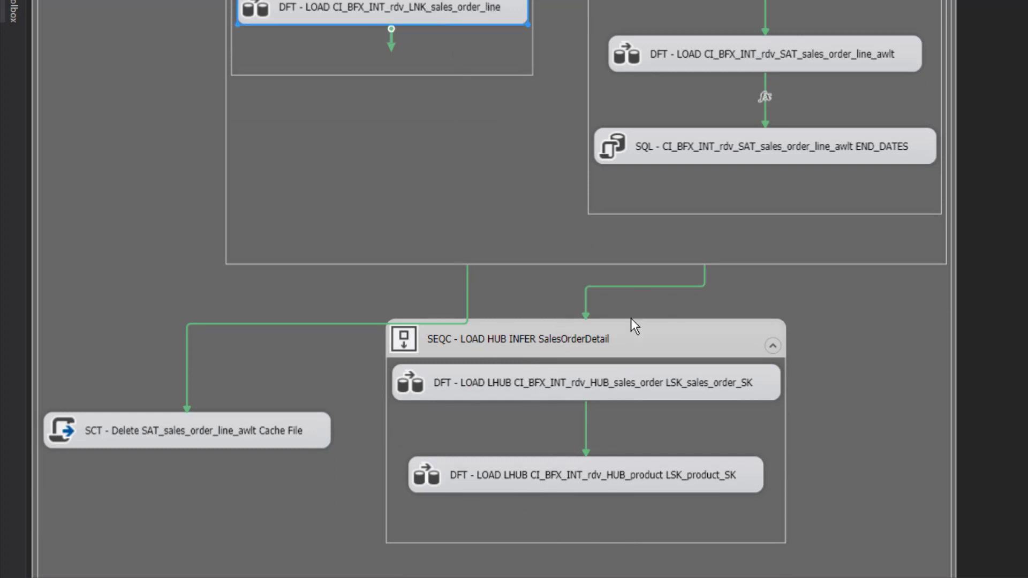
{"action": "mouse_move", "coordinate": [536, 152]}
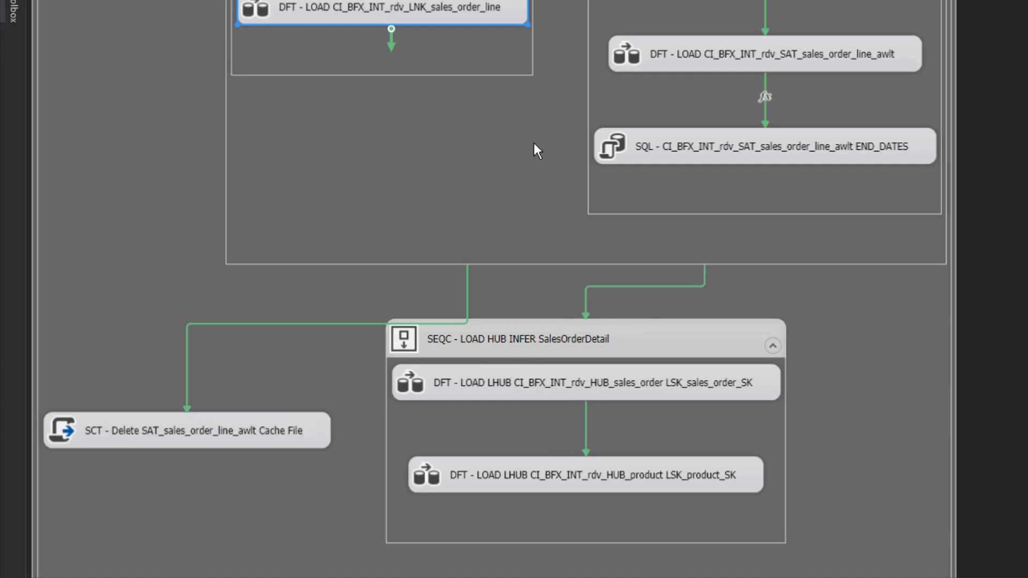
{"action": "mouse_move", "coordinate": [553, 533]}
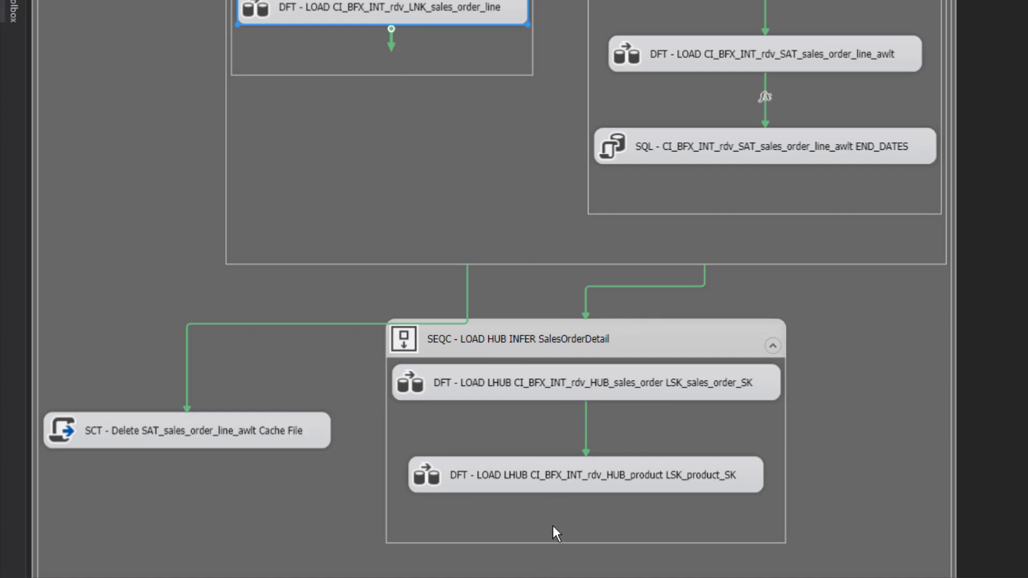
{"action": "mouse_move", "coordinate": [556, 488]}
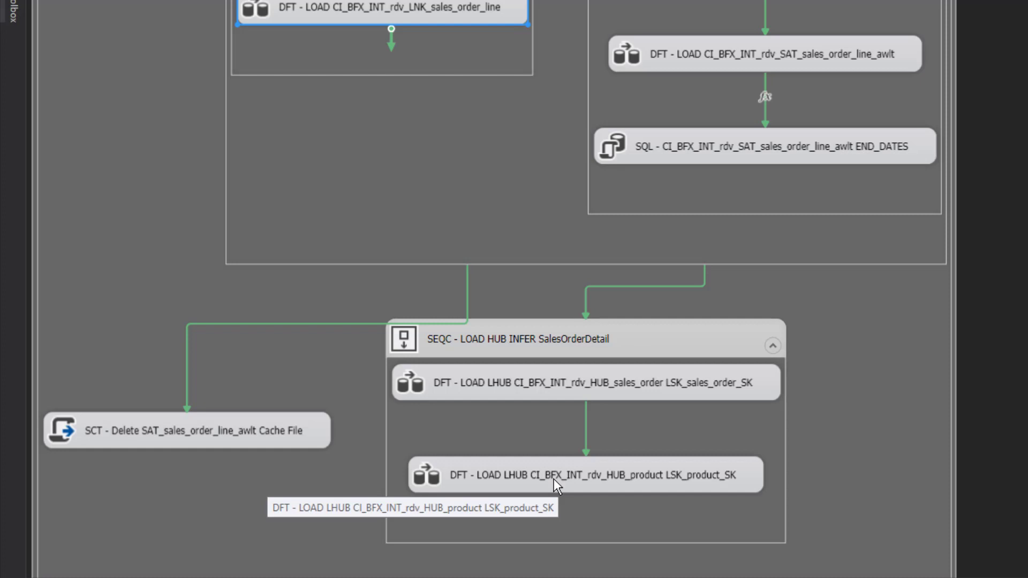
{"action": "mouse_move", "coordinate": [557, 485]}
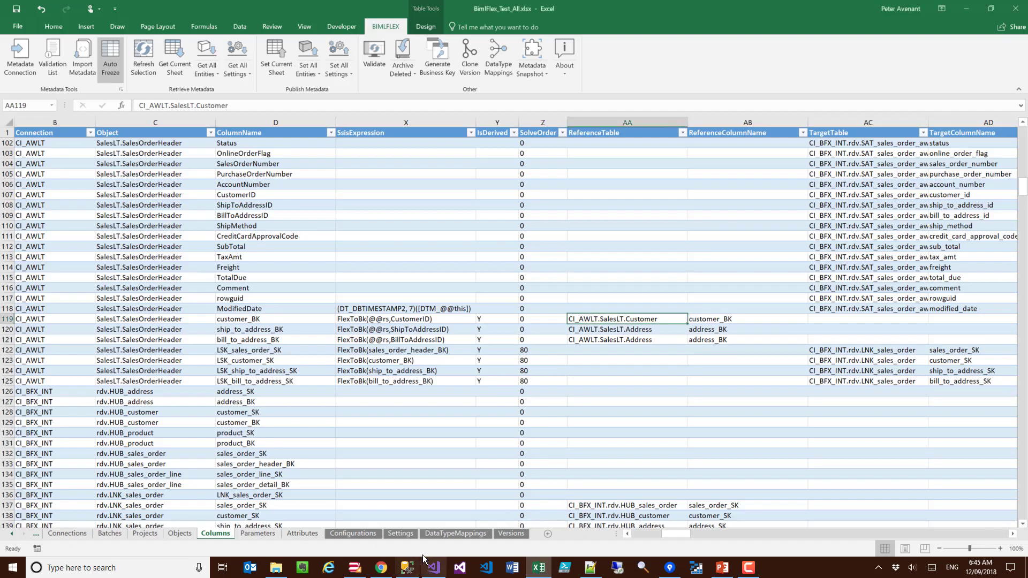
Filter the Settings sheet's SettingKey on 'infer' and select DvInferLinkHub's value Y.
{"action": "left_click", "coordinate": [401, 534]}
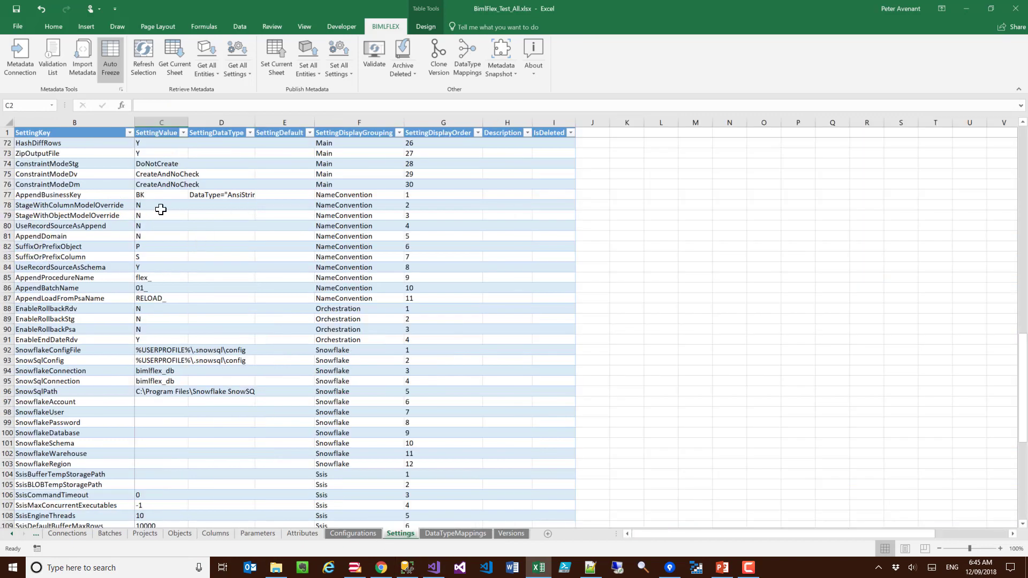
{"action": "left_click", "coordinate": [131, 133]}
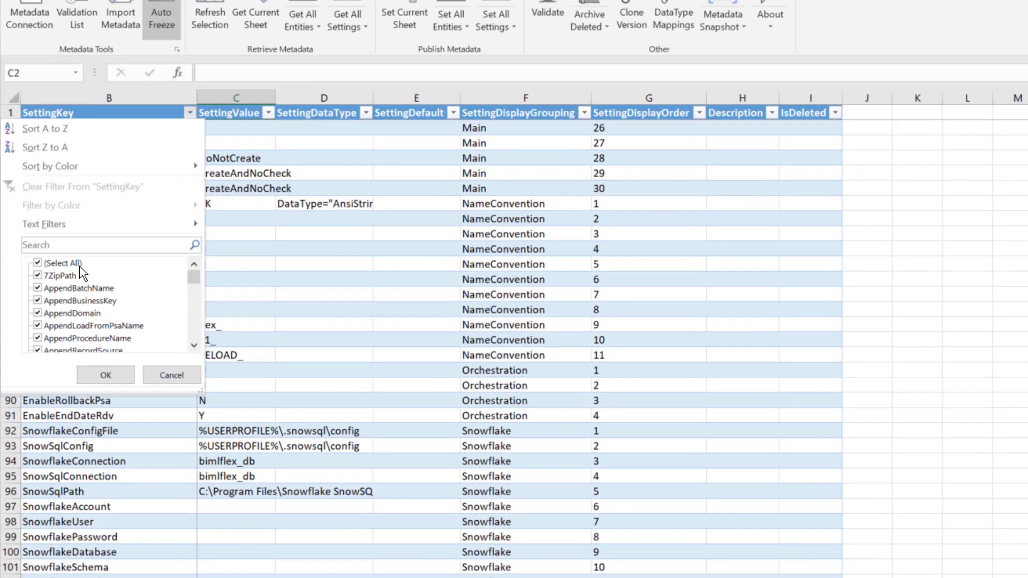
{"action": "type", "text": "infer"}
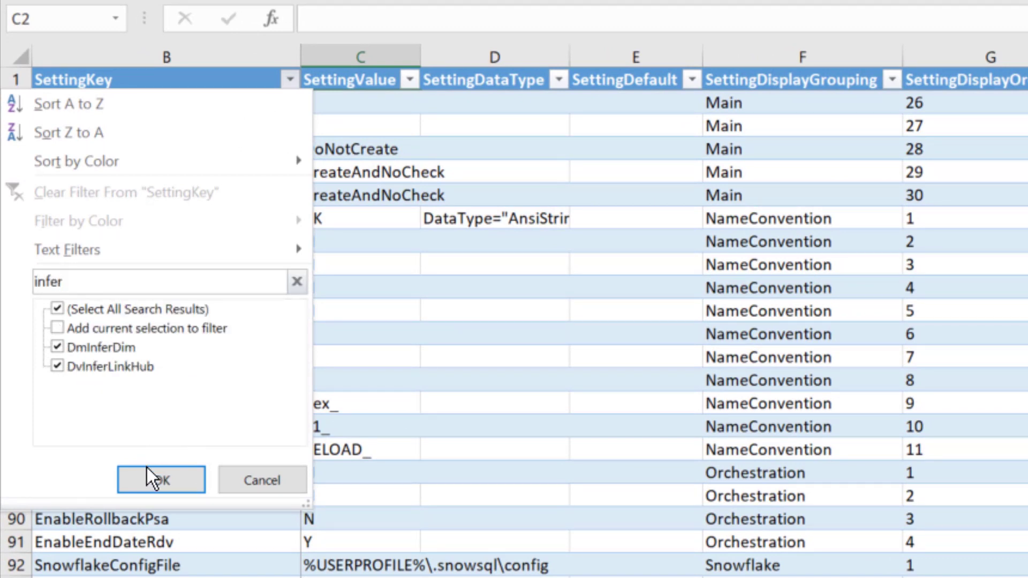
{"action": "left_click", "coordinate": [161, 479]}
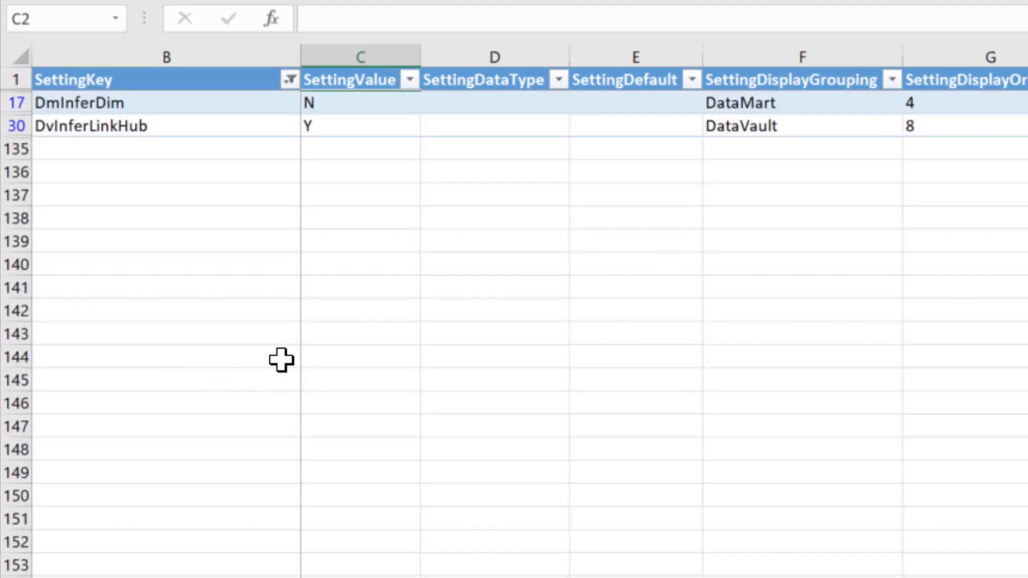
{"action": "mouse_move", "coordinate": [78, 128]}
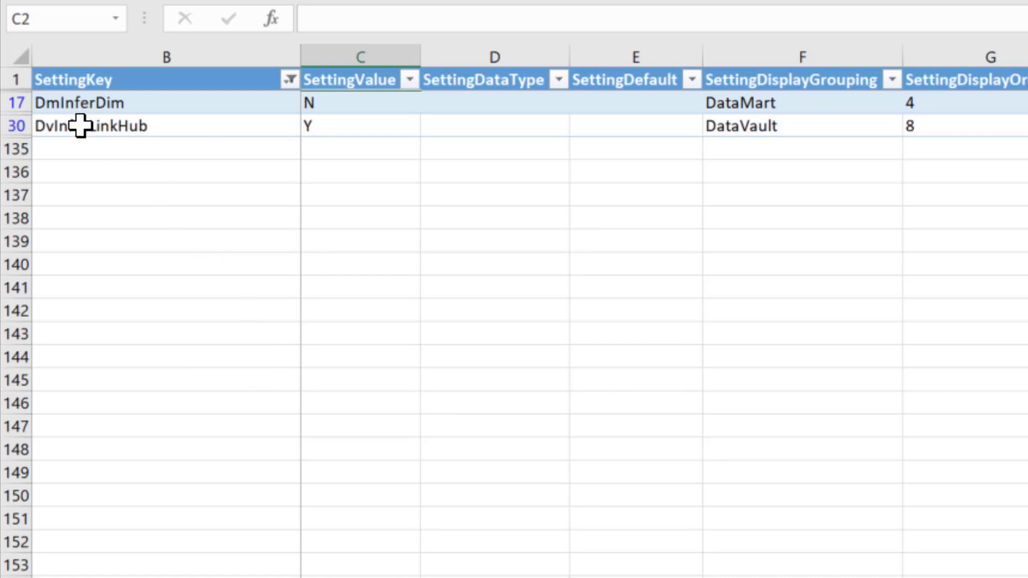
{"action": "left_click", "coordinate": [354, 125]}
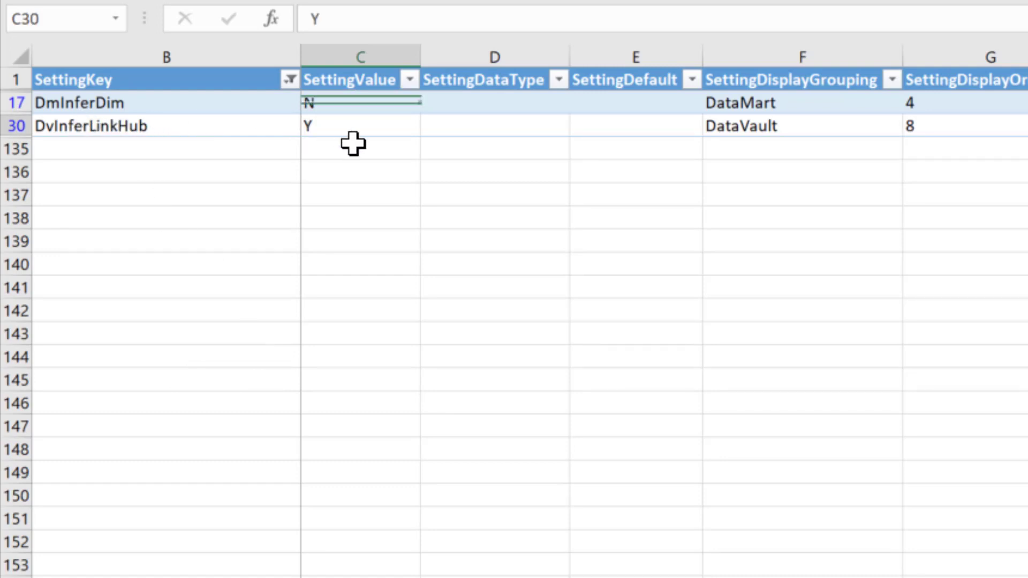
{"action": "left_click", "coordinate": [360, 124]}
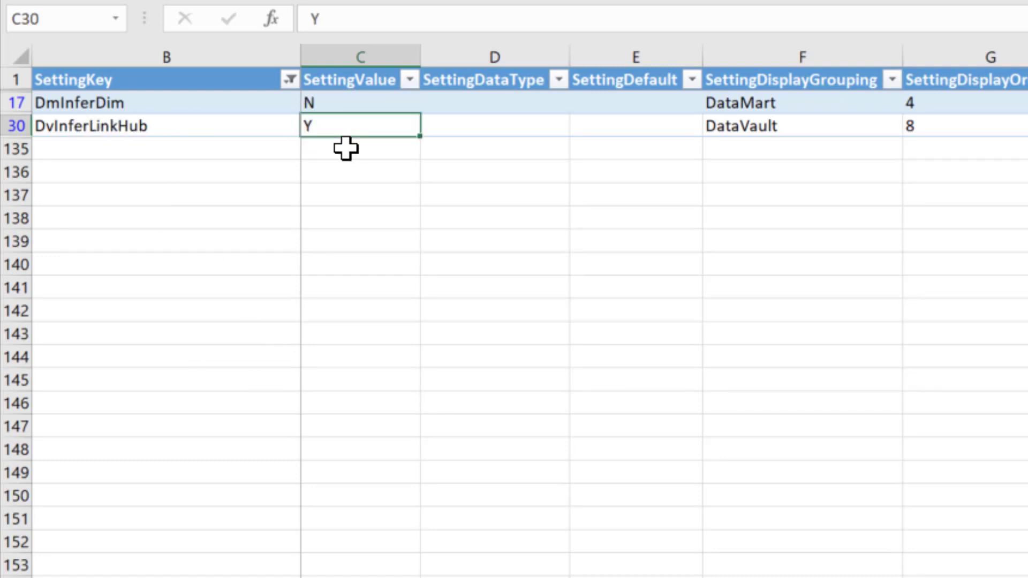